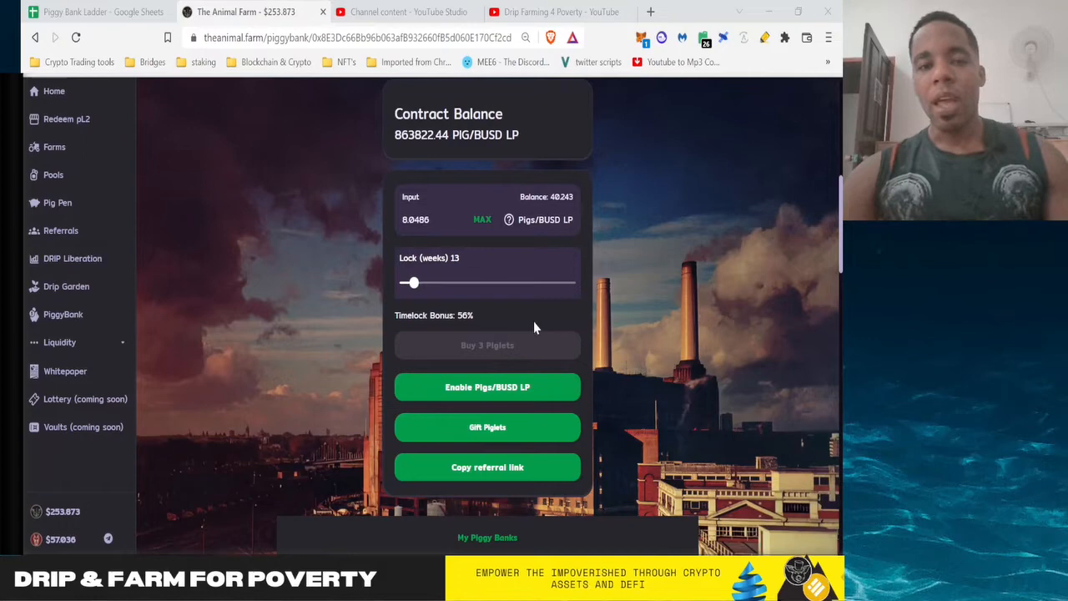
mouse_move(518, 240)
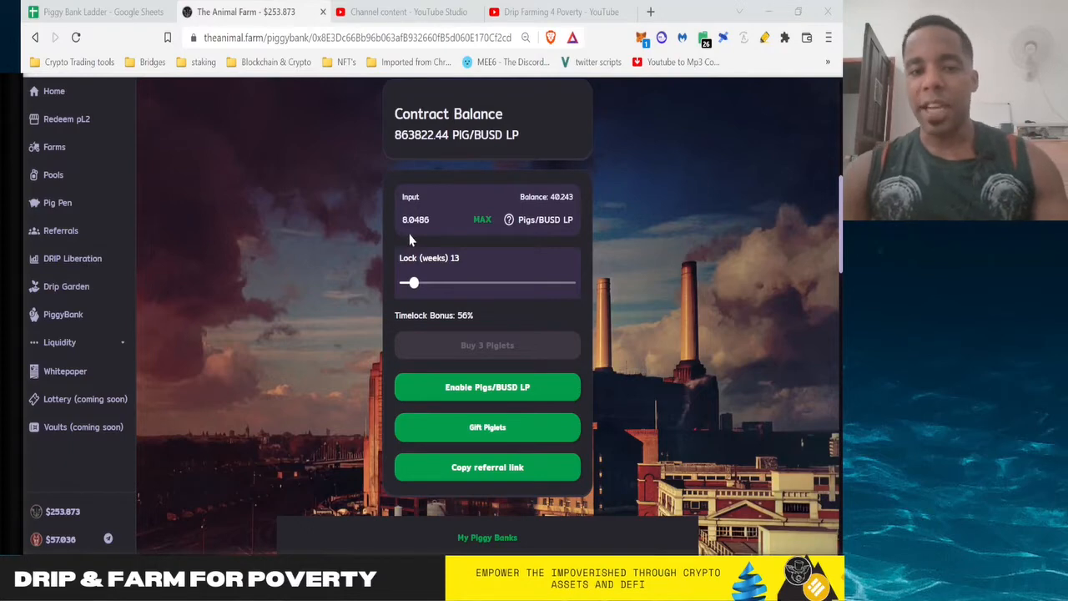
mouse_move(574, 296)
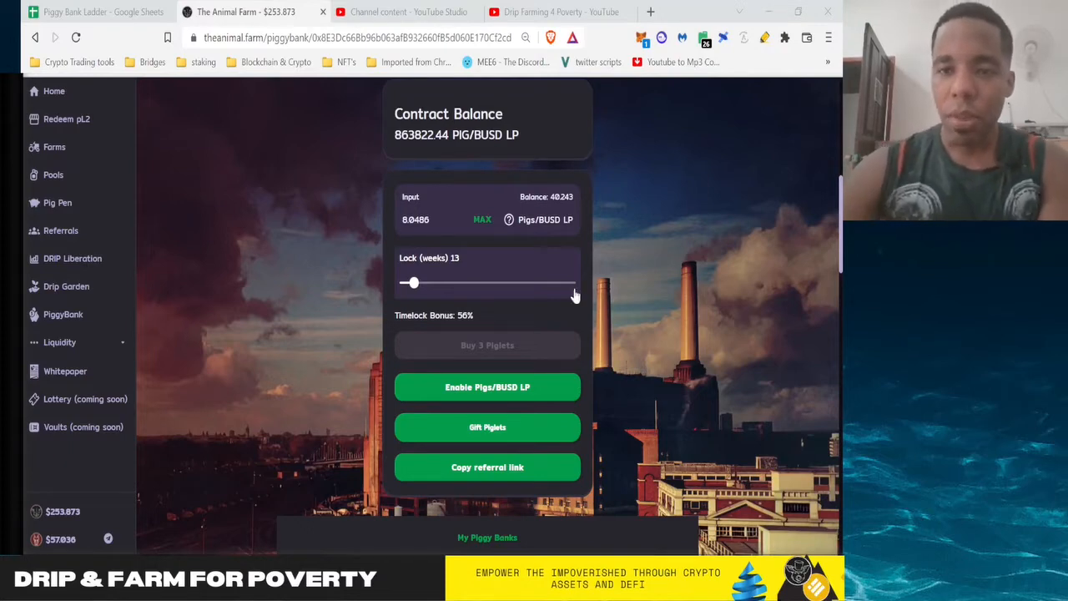
mouse_move(726, 377)
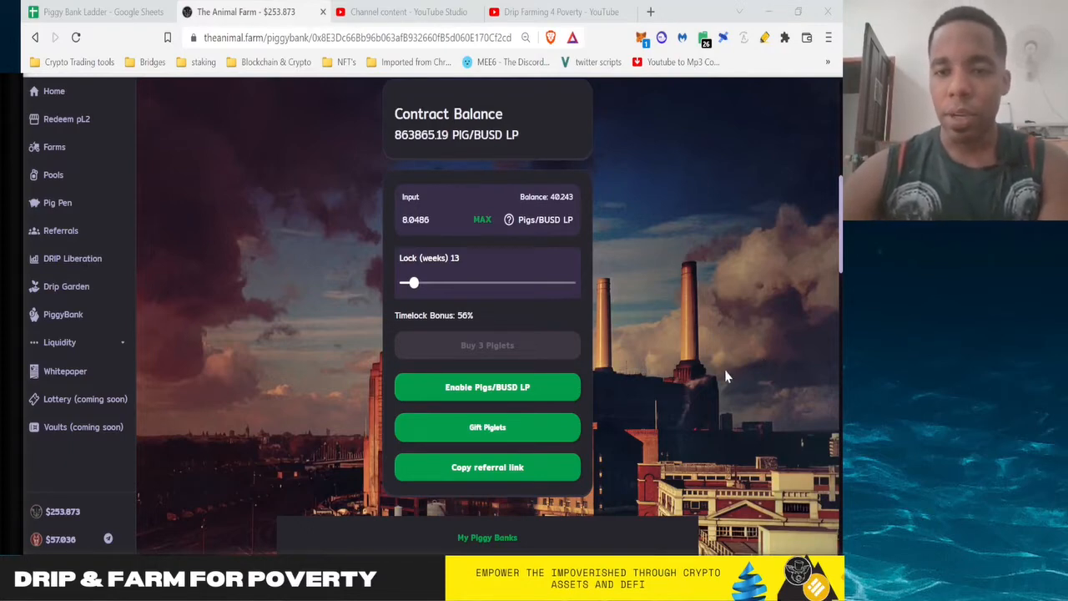
mouse_move(774, 453)
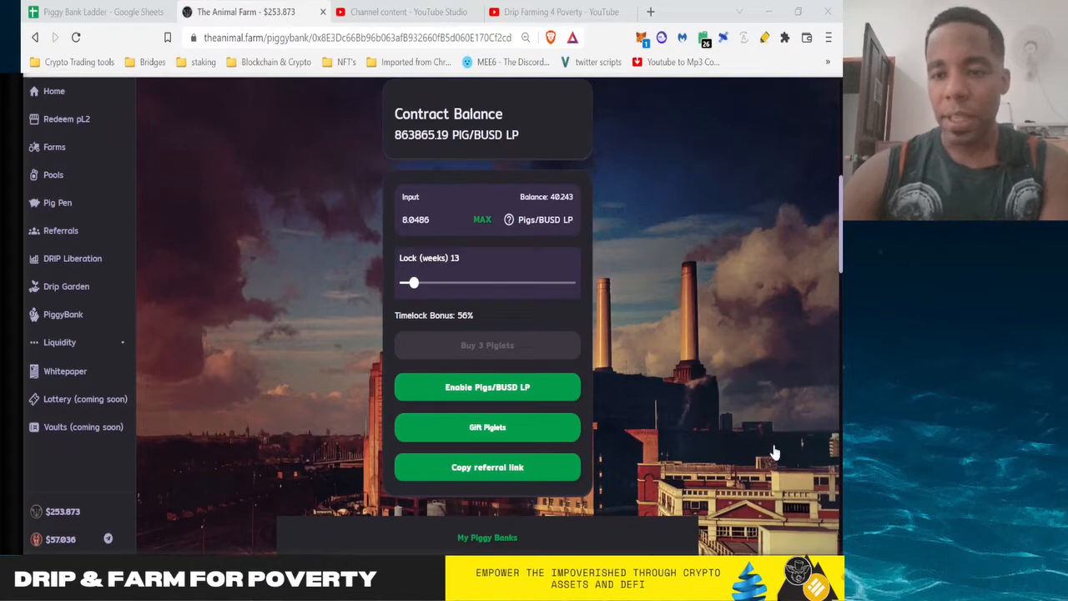
mouse_move(744, 350)
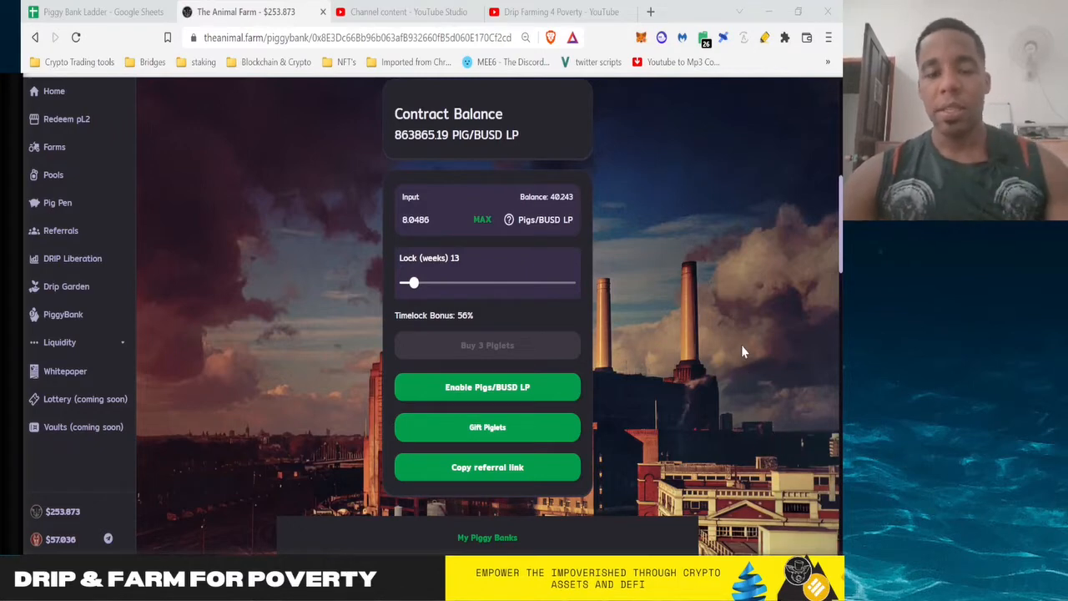
mouse_move(492, 309)
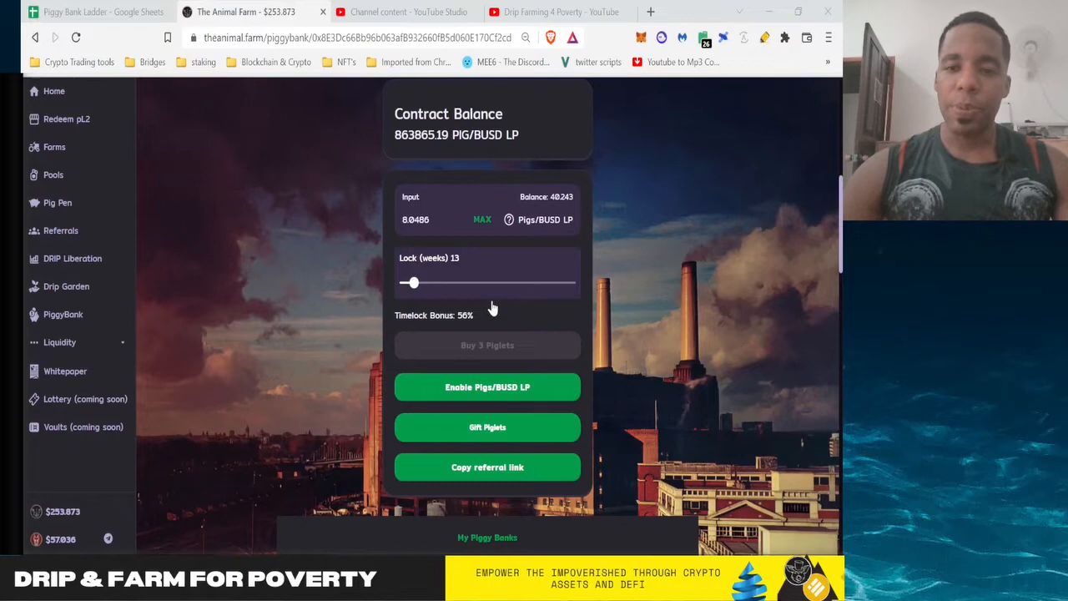
Step: Approve PIG/BUSD LP for spending in the PiggyBank
click(487, 387)
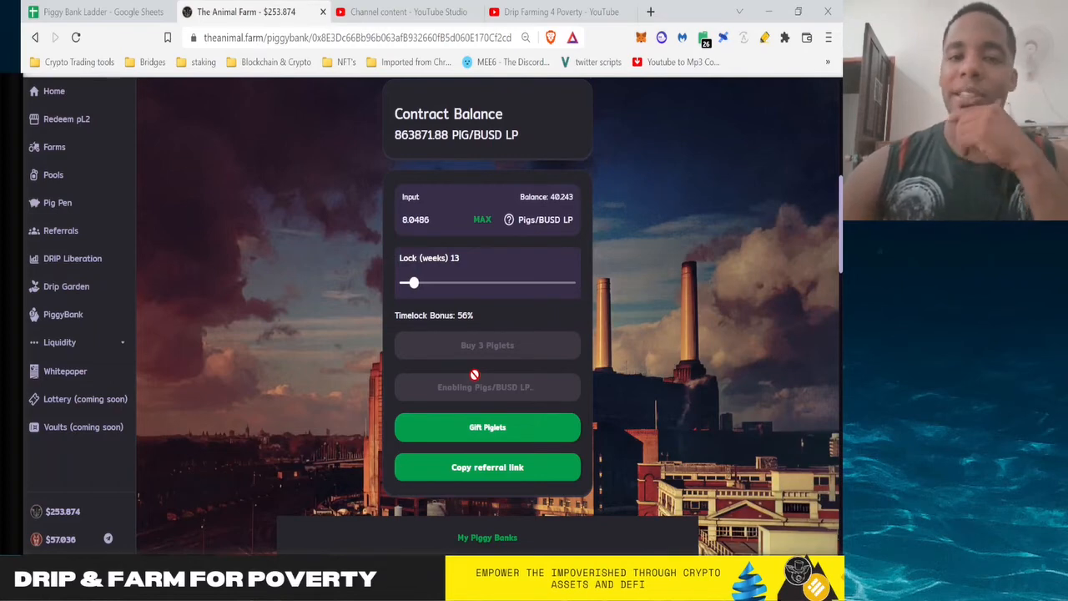
Step: Wait through the LP approval until buying 3 piglets becomes available
click(487, 387)
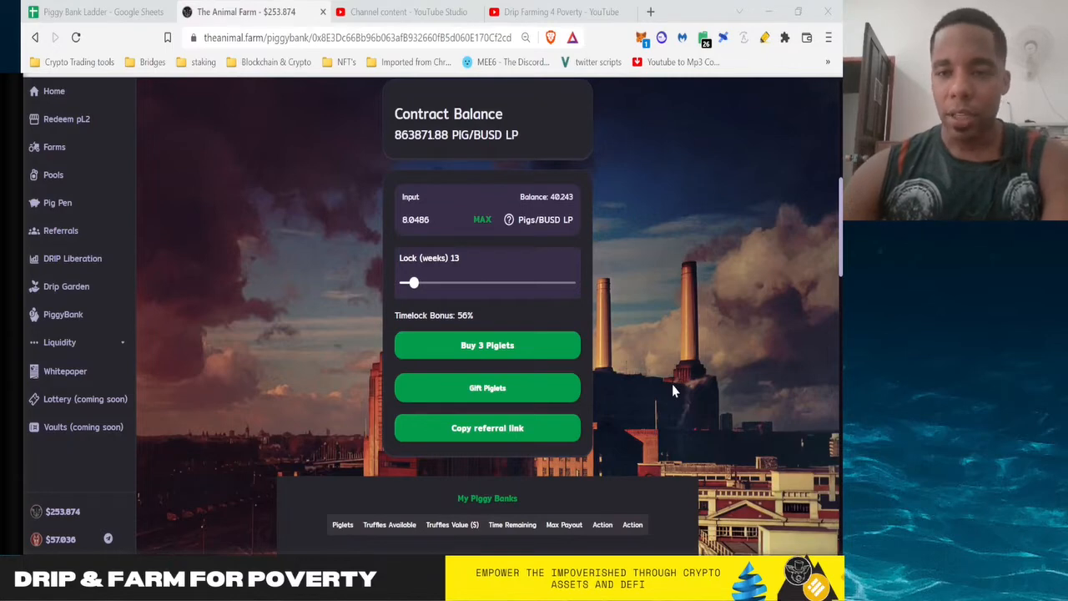
mouse_move(704, 337)
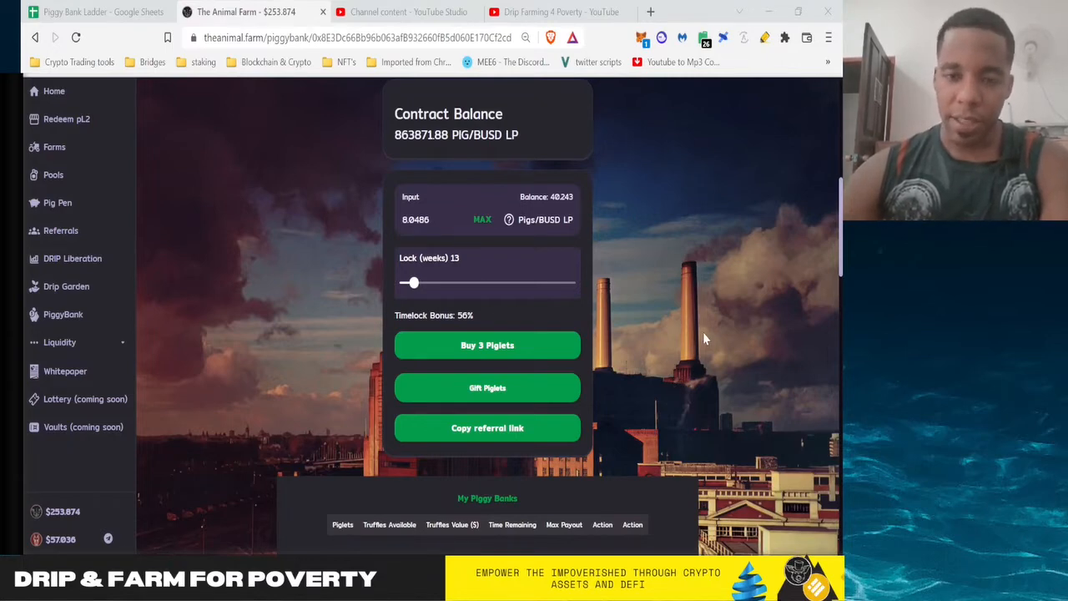
mouse_move(704, 394)
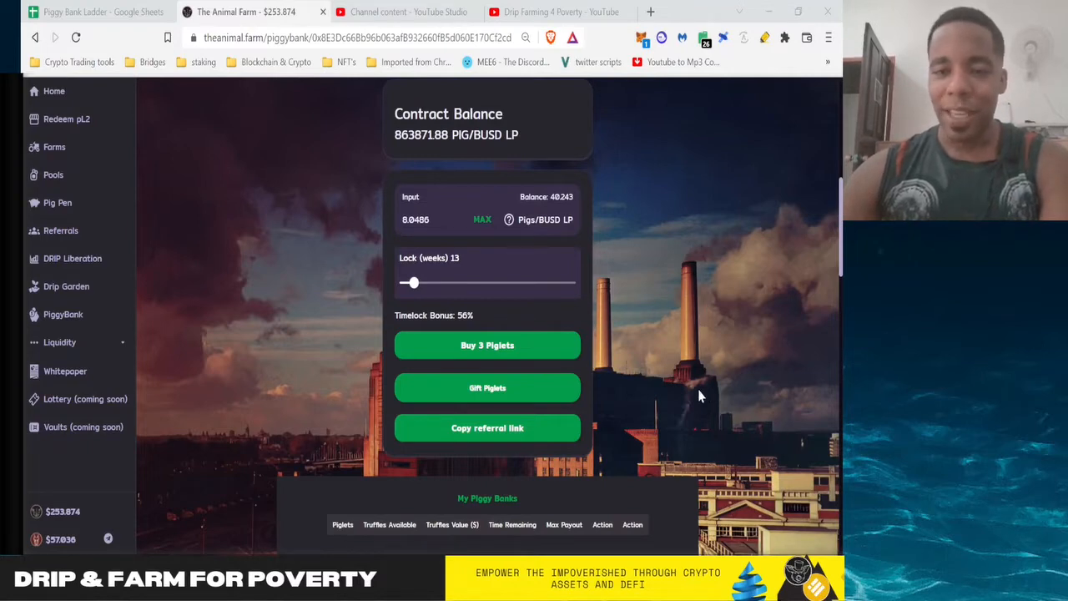
mouse_move(737, 397)
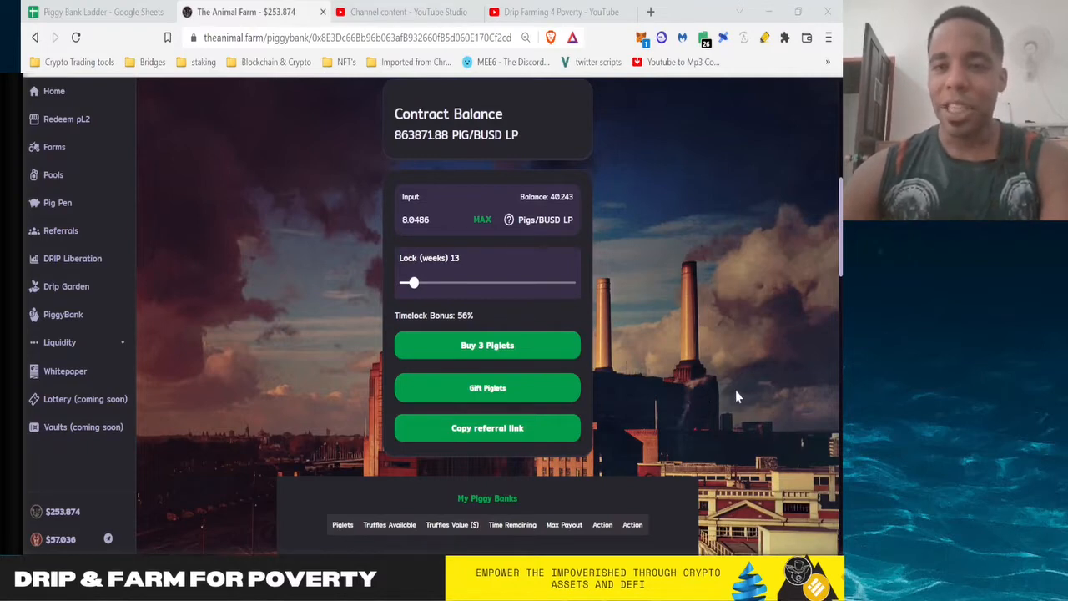
mouse_move(677, 457)
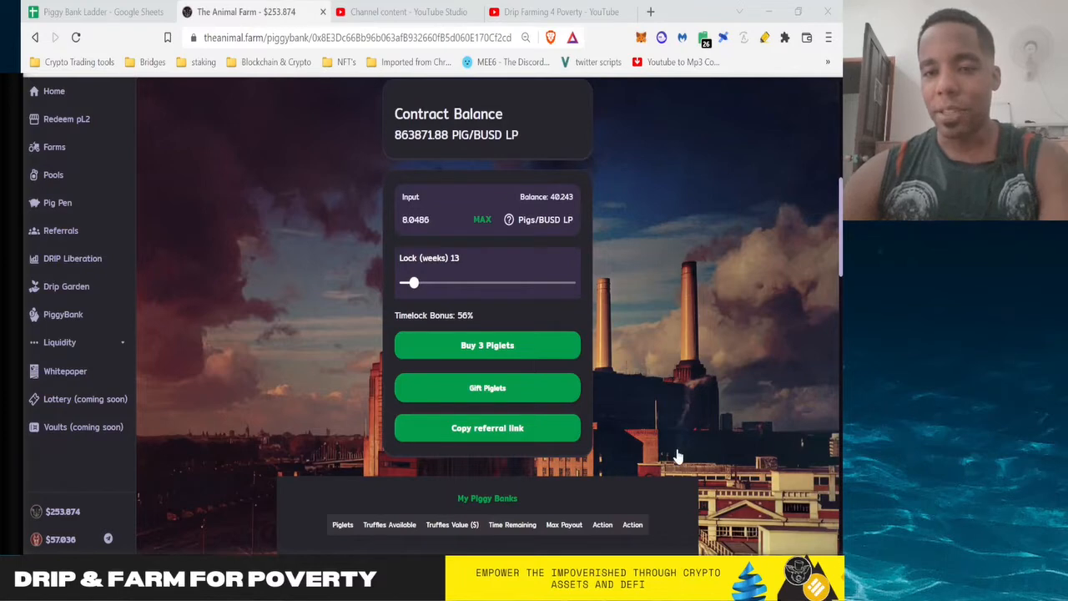
mouse_move(520, 323)
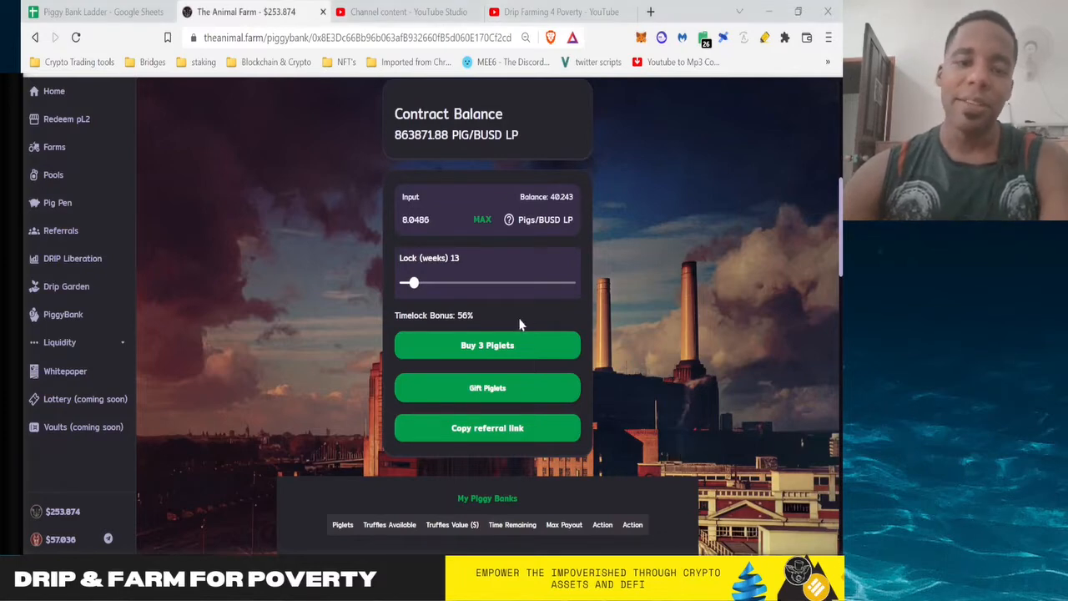
mouse_move(481, 350)
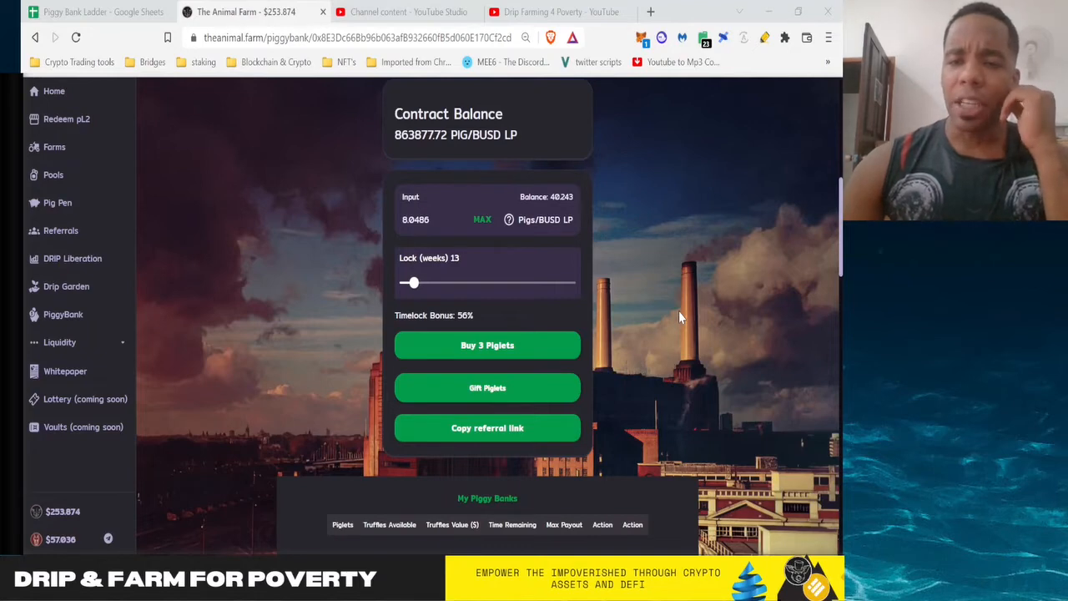
mouse_move(768, 440)
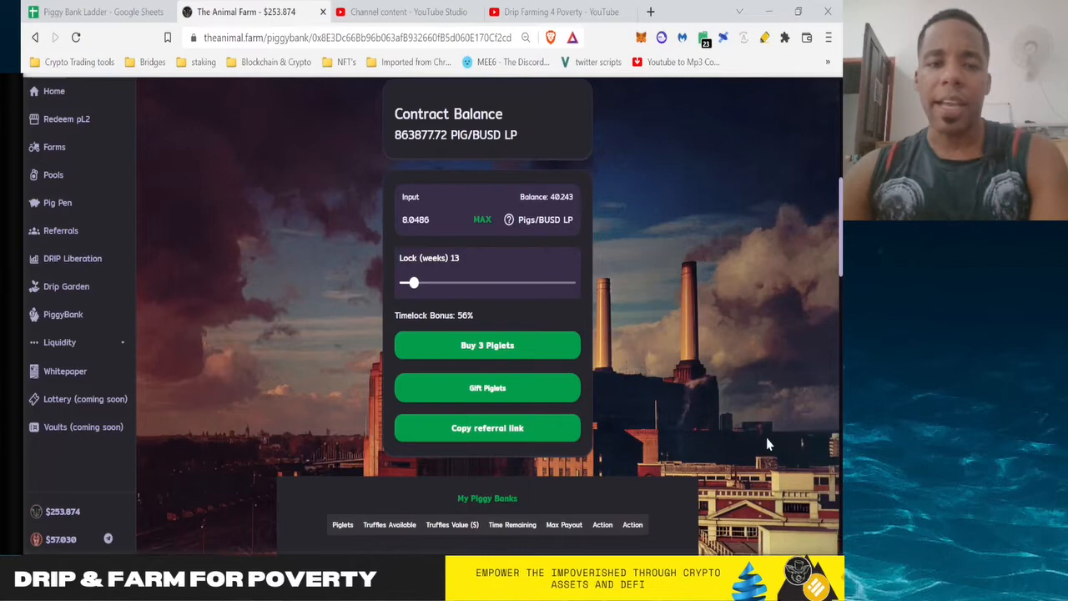
mouse_move(657, 334)
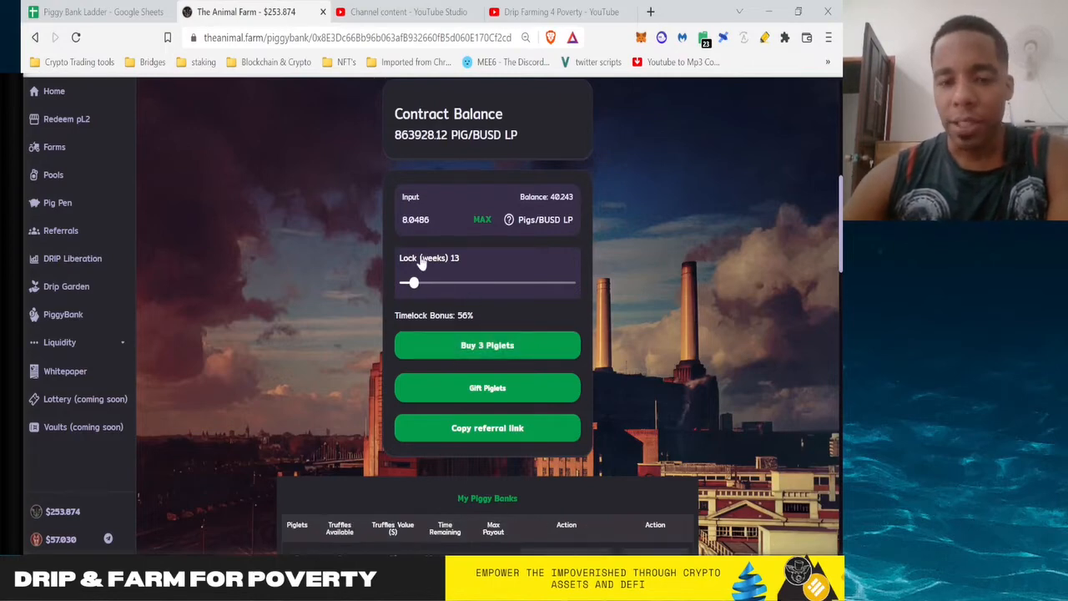
Step: Buy 3 piglets with 0.0486 PIG/BUSD LP locked 27 weeks at a 436% bonus
scroll(down, 3)
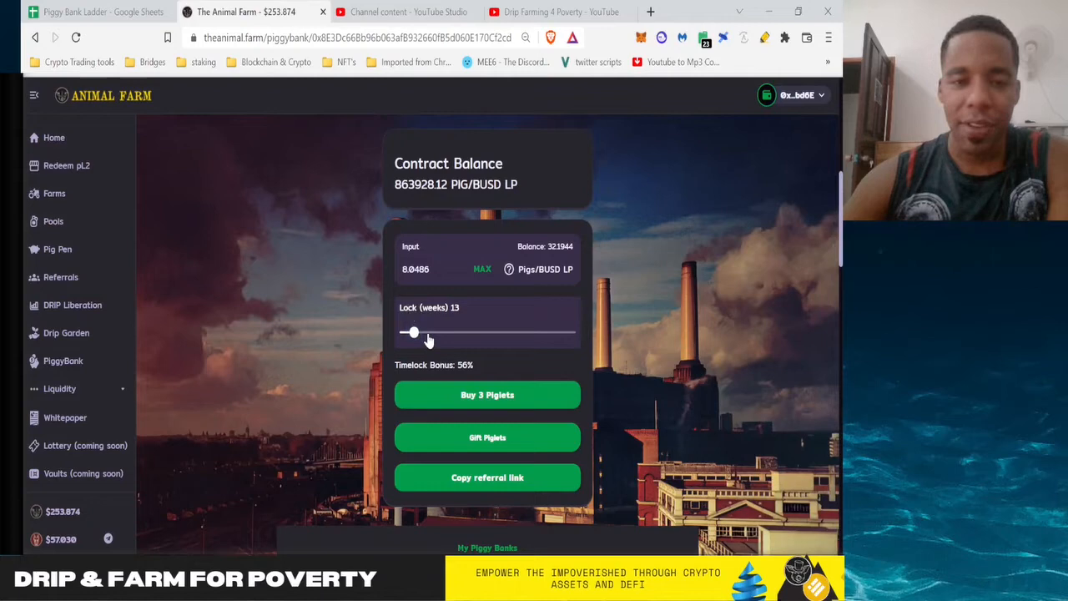
drag(410, 333, 431, 333)
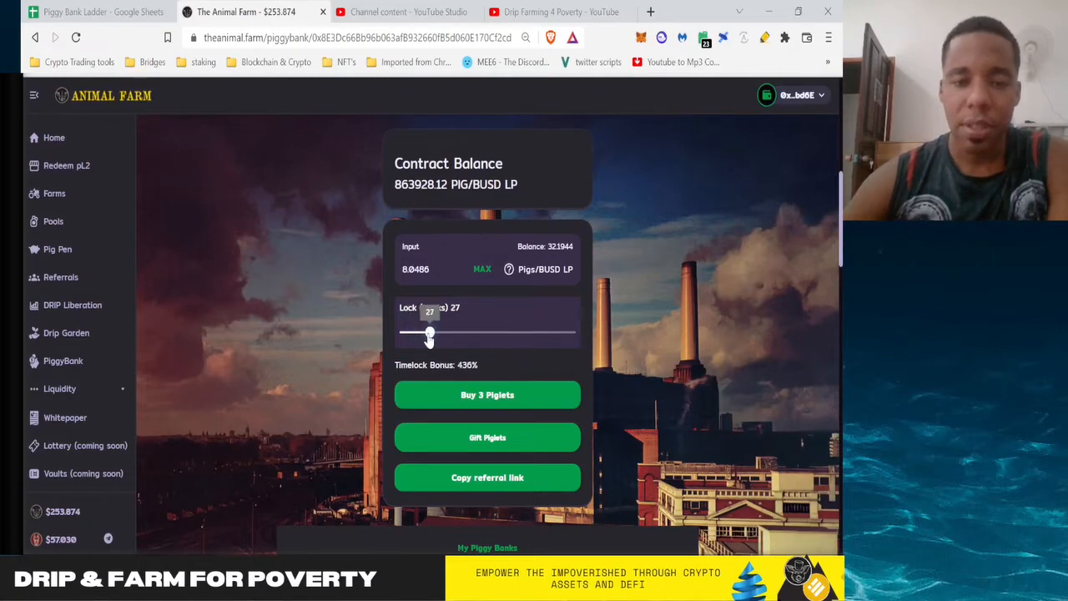
click(487, 394)
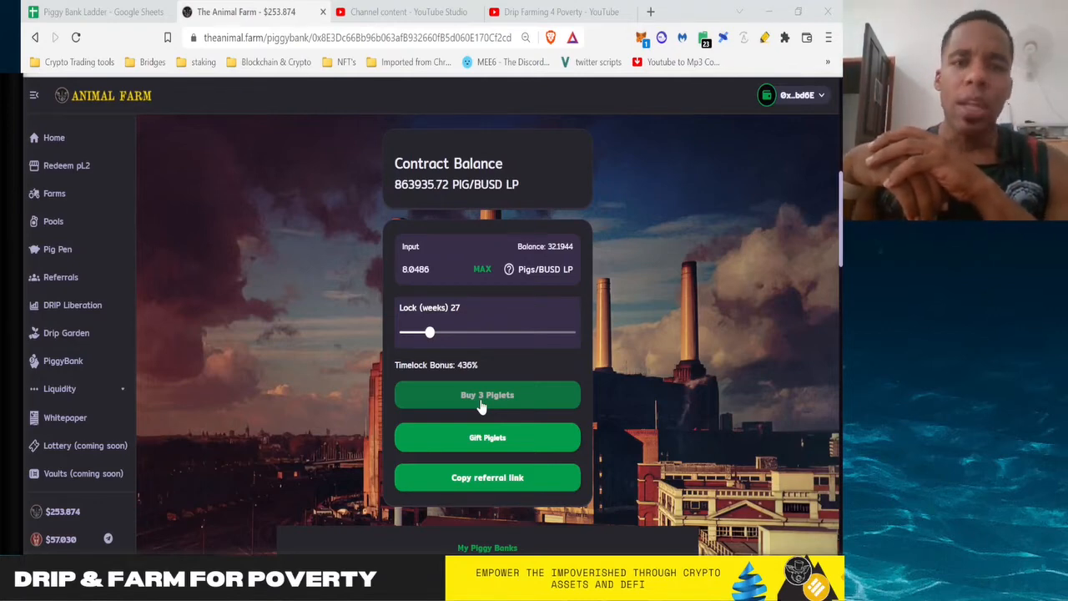
mouse_move(731, 410)
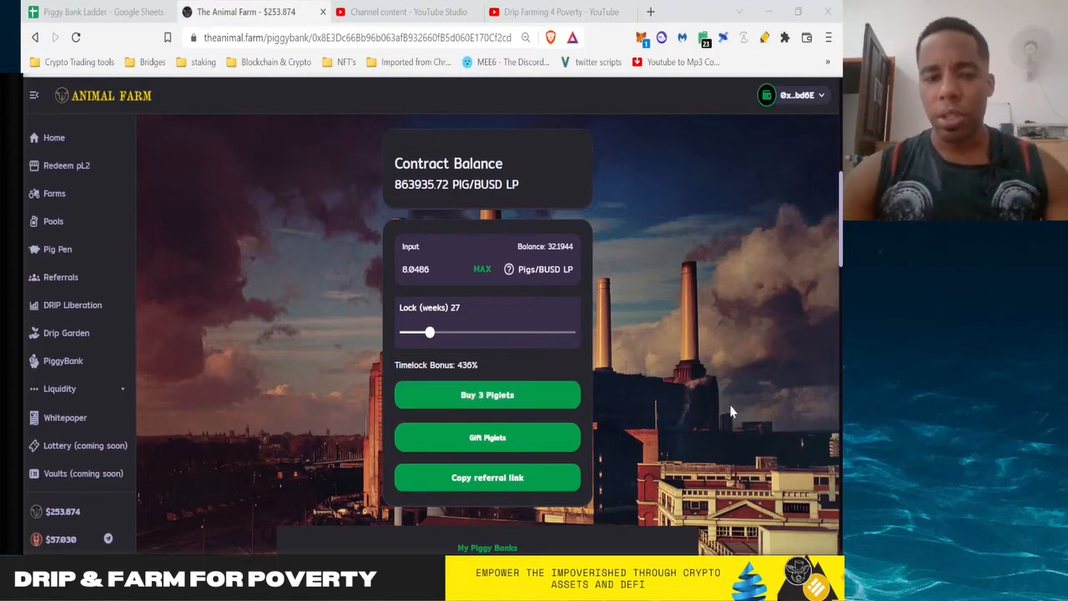
mouse_move(791, 451)
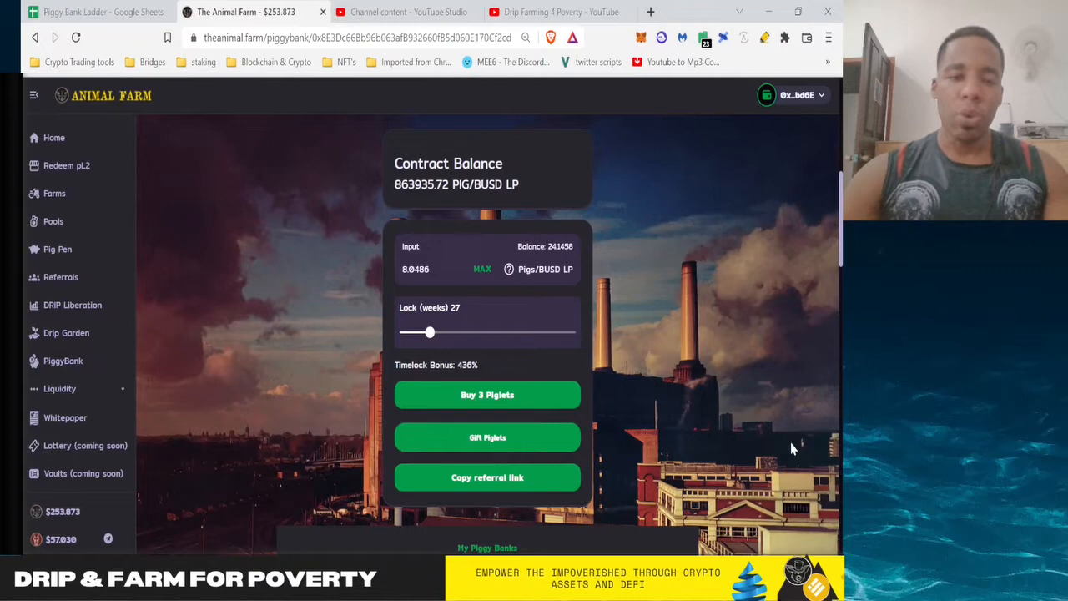
mouse_move(707, 377)
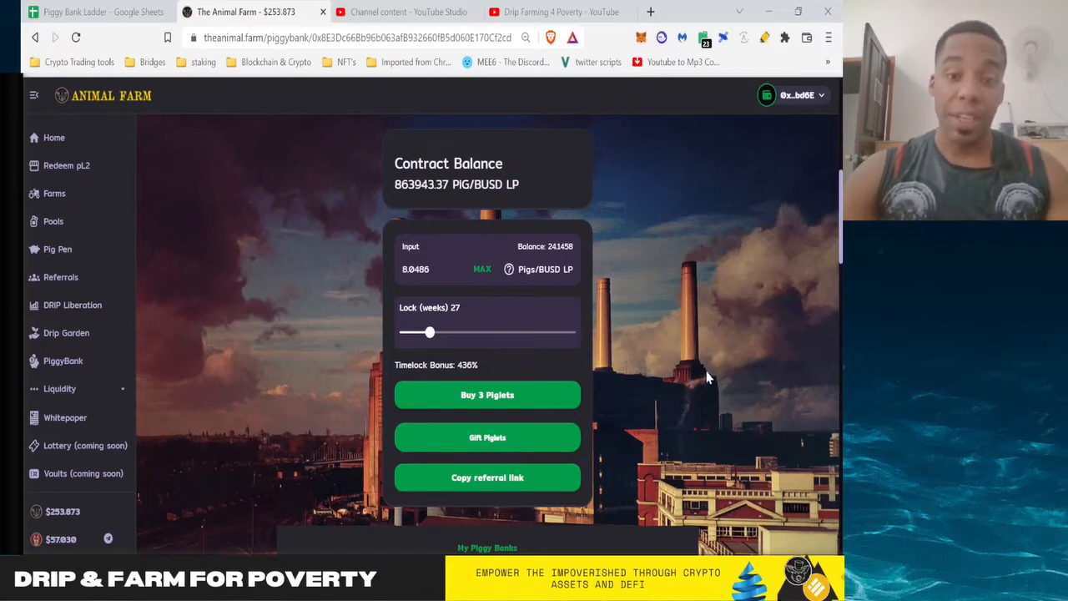
click(487, 394)
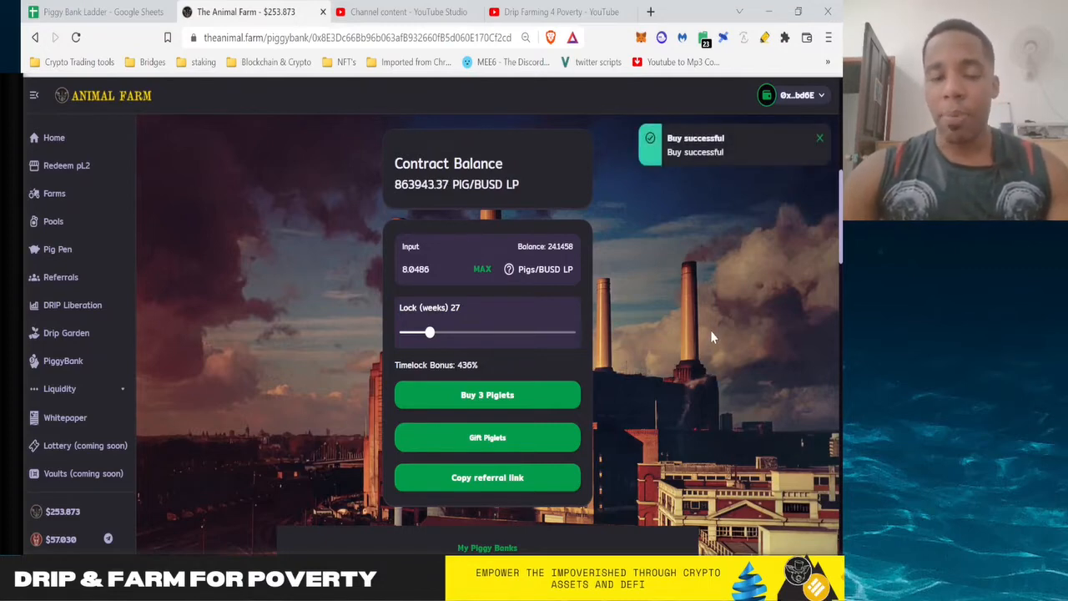
mouse_move(448, 340)
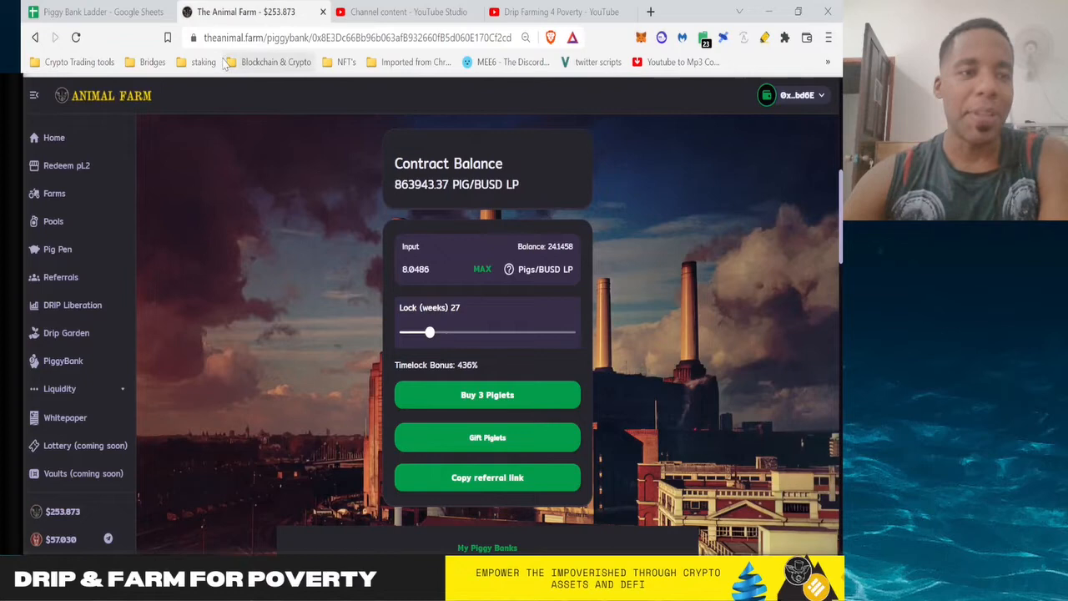
Step: Check the ladder sheet, then raise the PiggyBank lock stepwise to 78 weeks
click(92, 12)
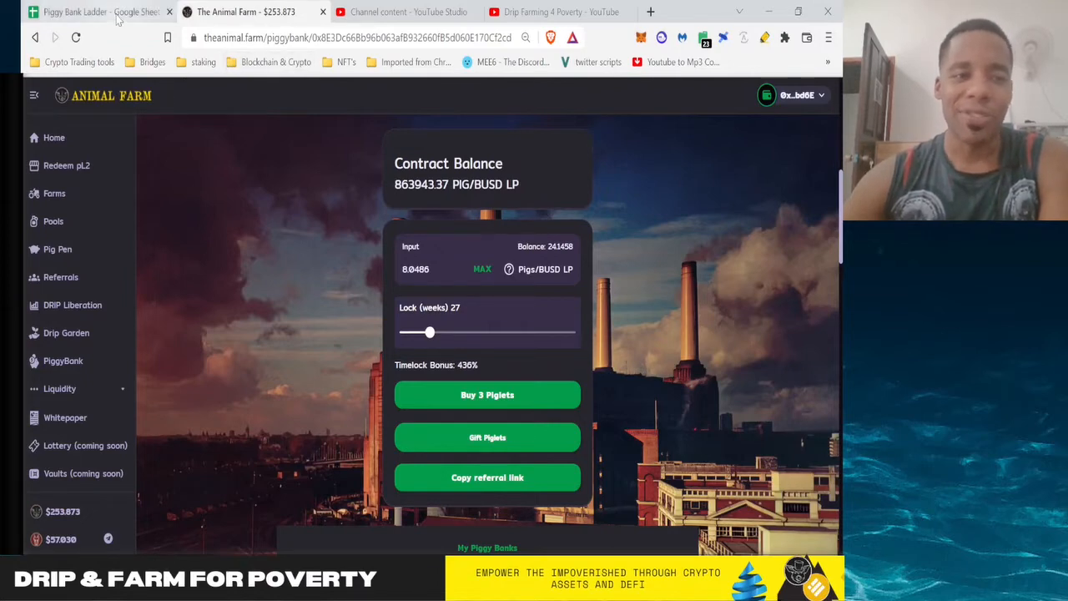
click(97, 11)
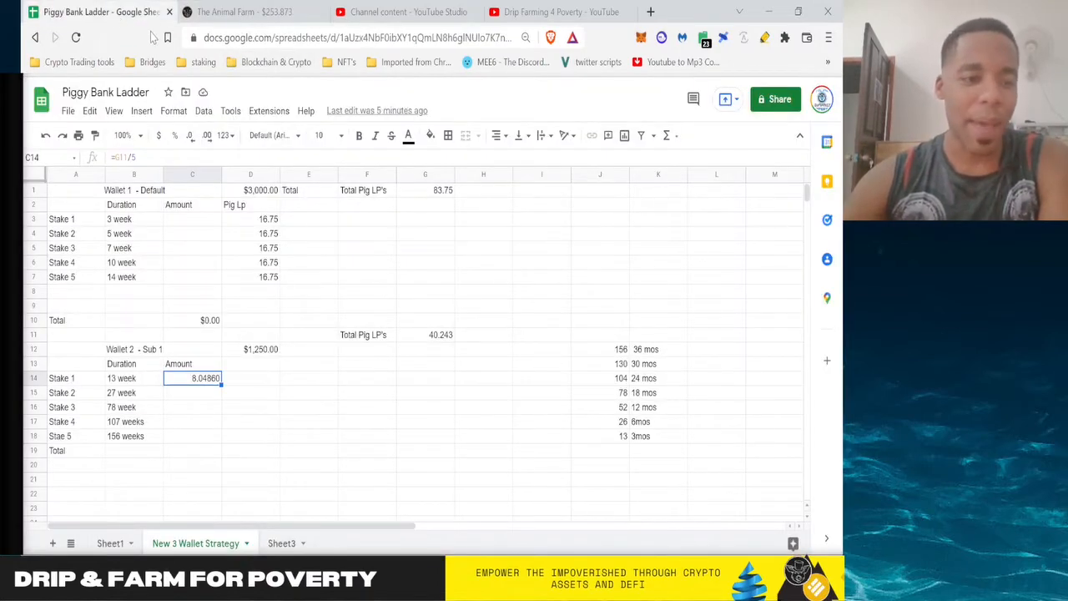
click(242, 11)
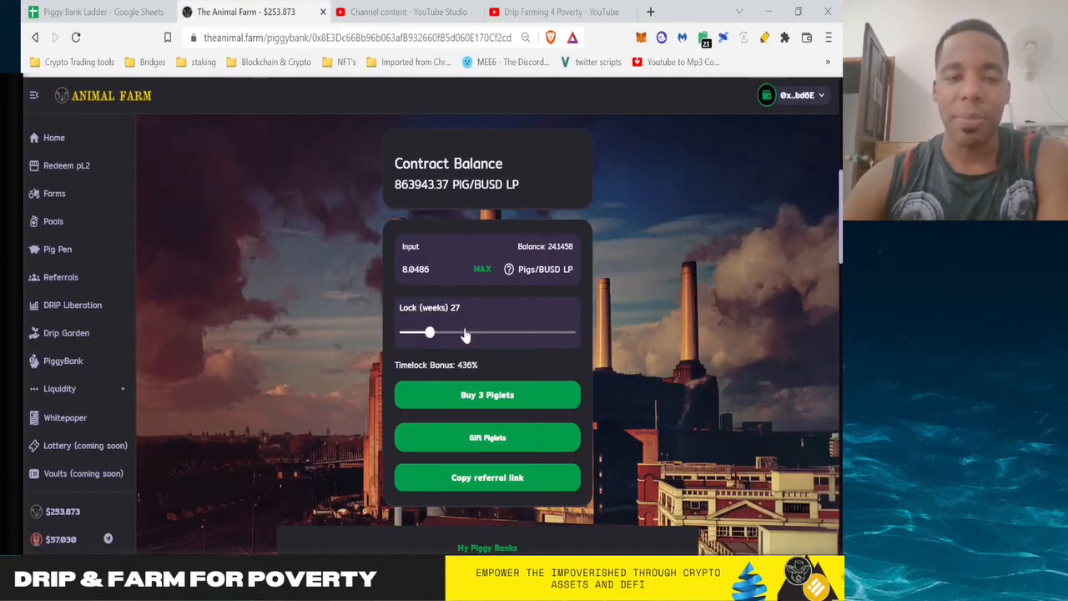
drag(428, 332, 464, 332)
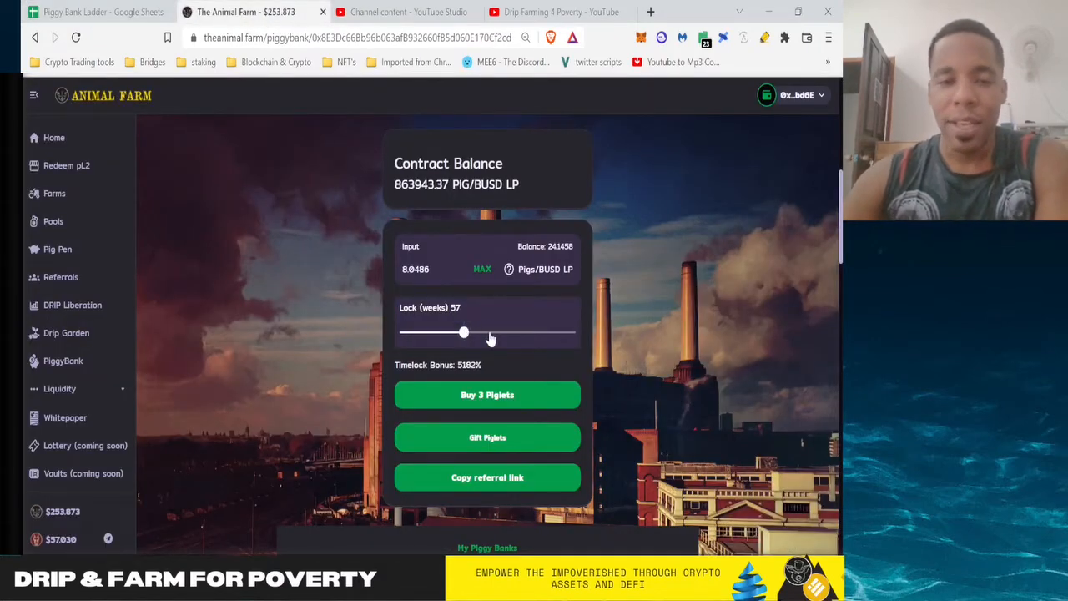
drag(464, 332, 480, 332)
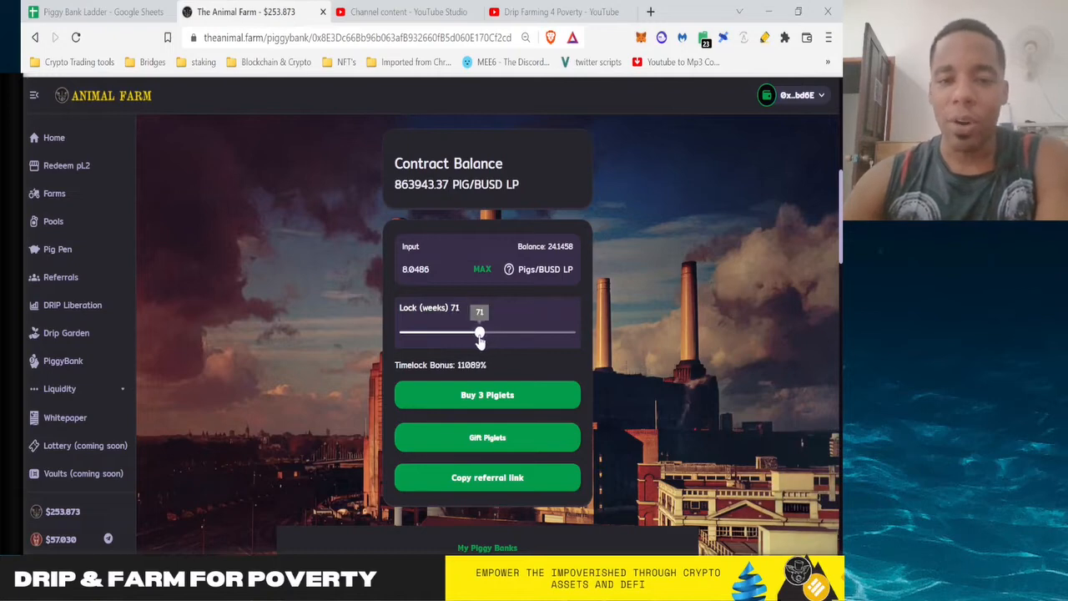
drag(479, 334, 484, 334)
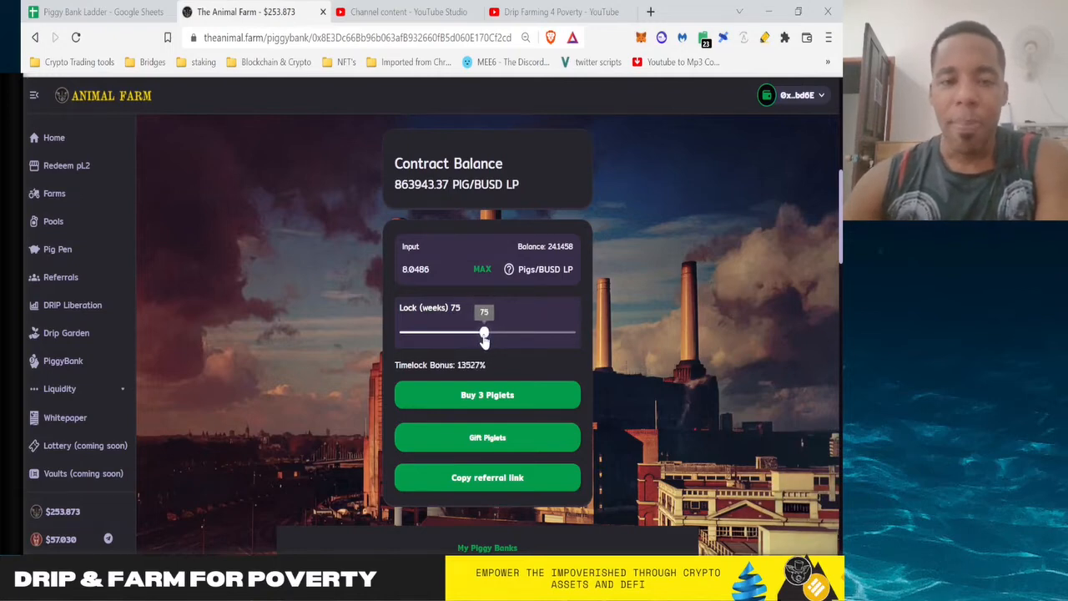
drag(484, 333, 487, 333)
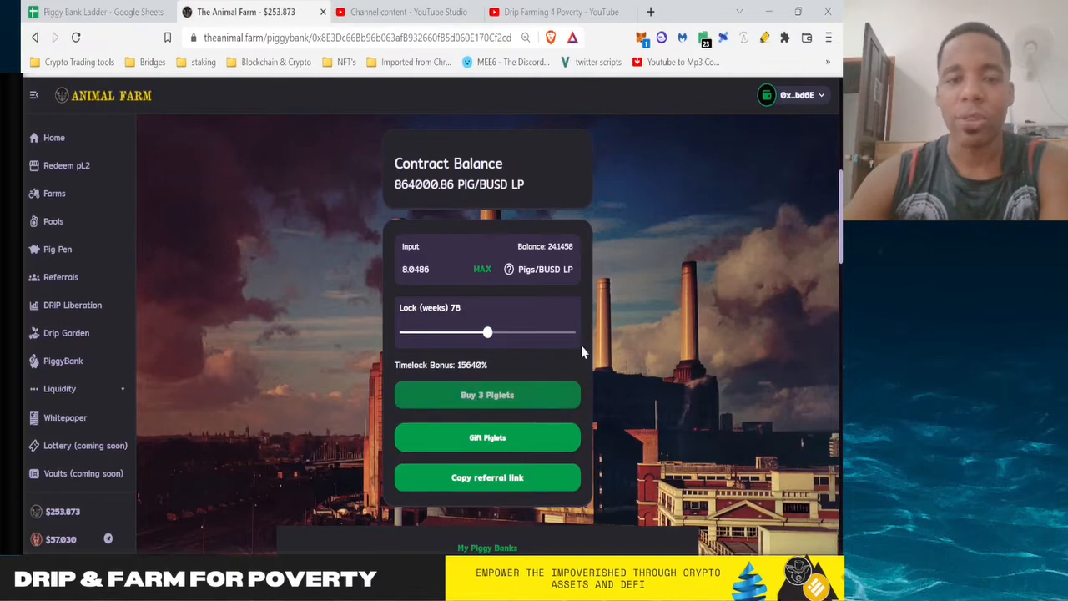
mouse_move(590, 351)
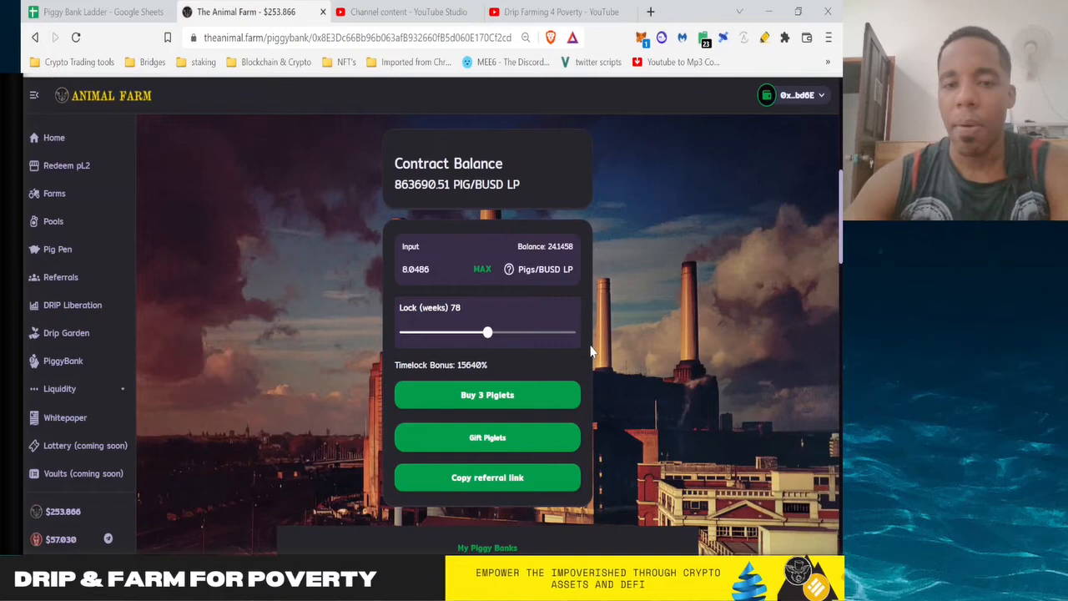
mouse_move(490, 307)
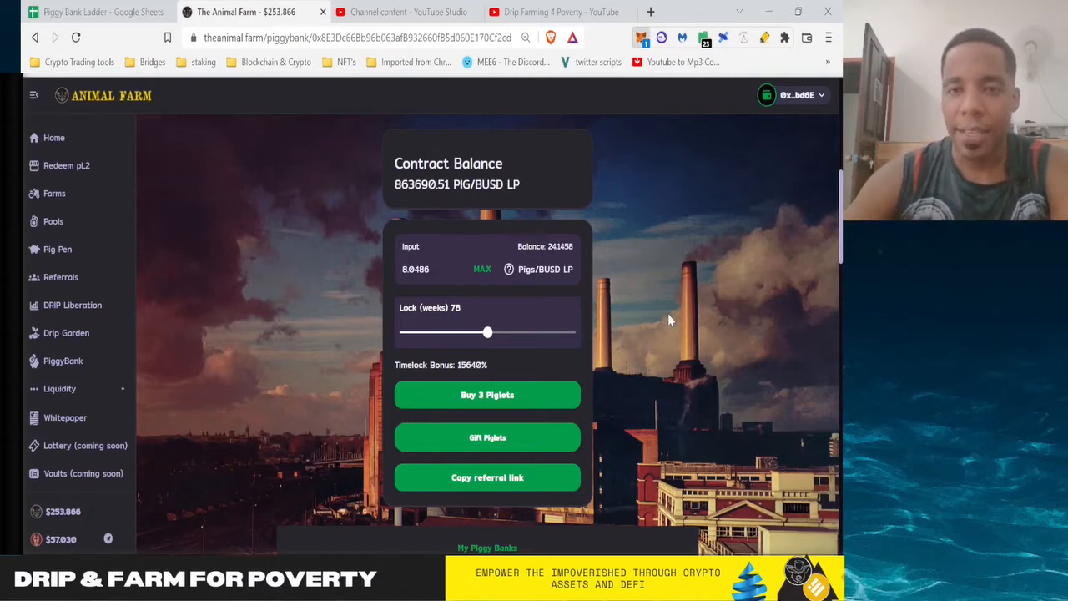
Step: Confirm the 3-piglet purchase with 0.0486 LP locked 78 weeks at 1564% bonus
scroll(down, 3)
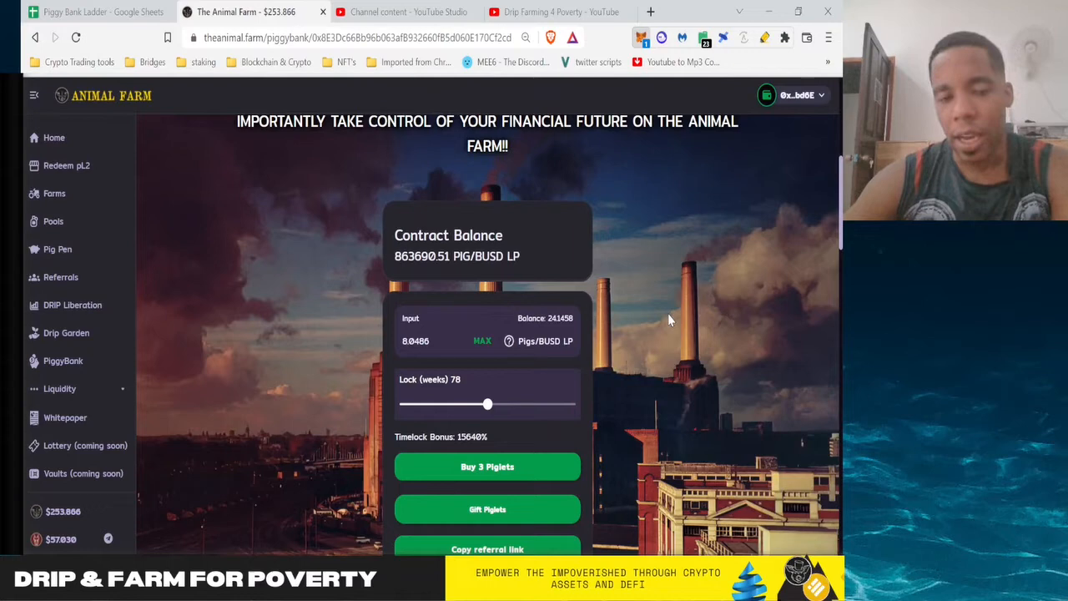
mouse_move(549, 451)
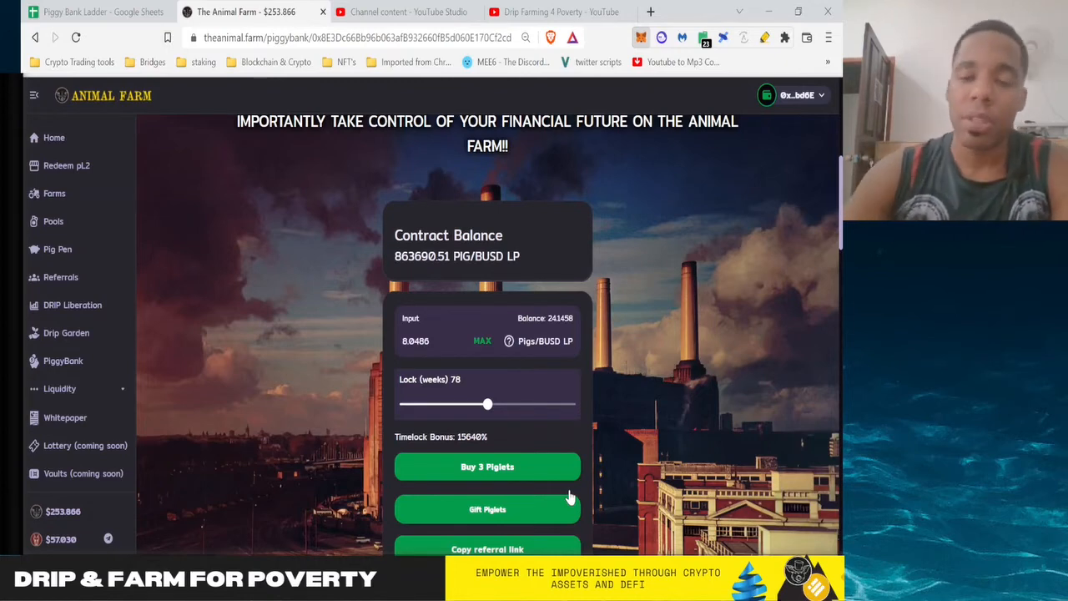
mouse_move(577, 435)
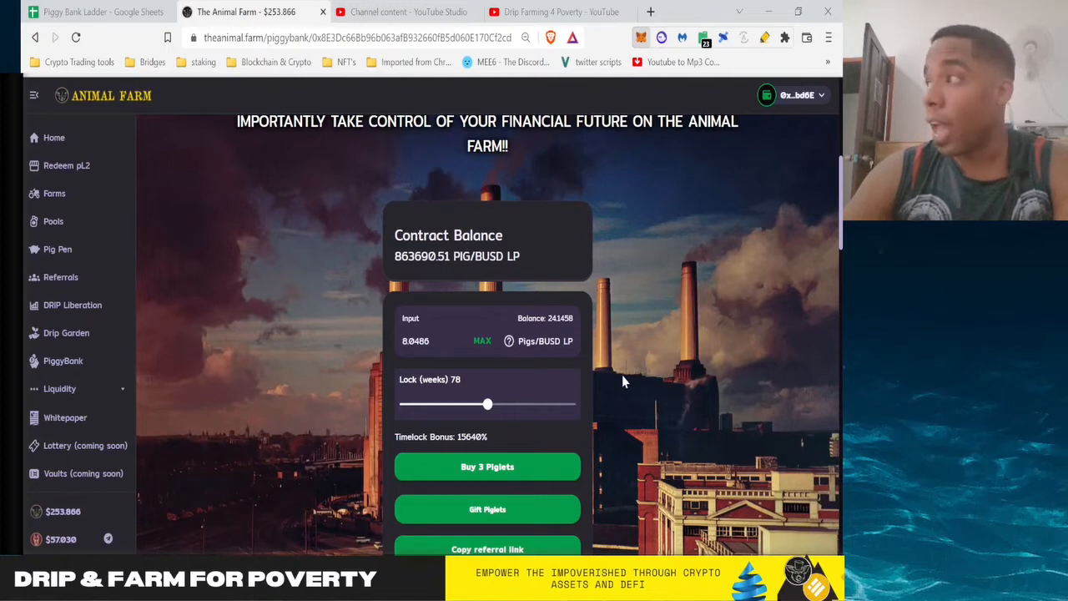
mouse_move(657, 347)
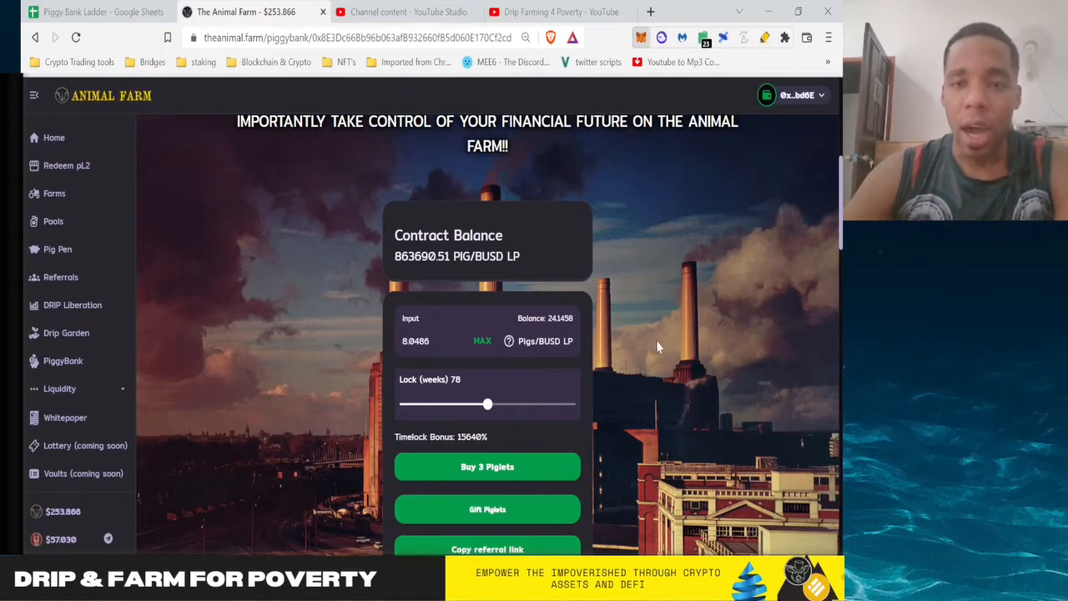
mouse_move(694, 335)
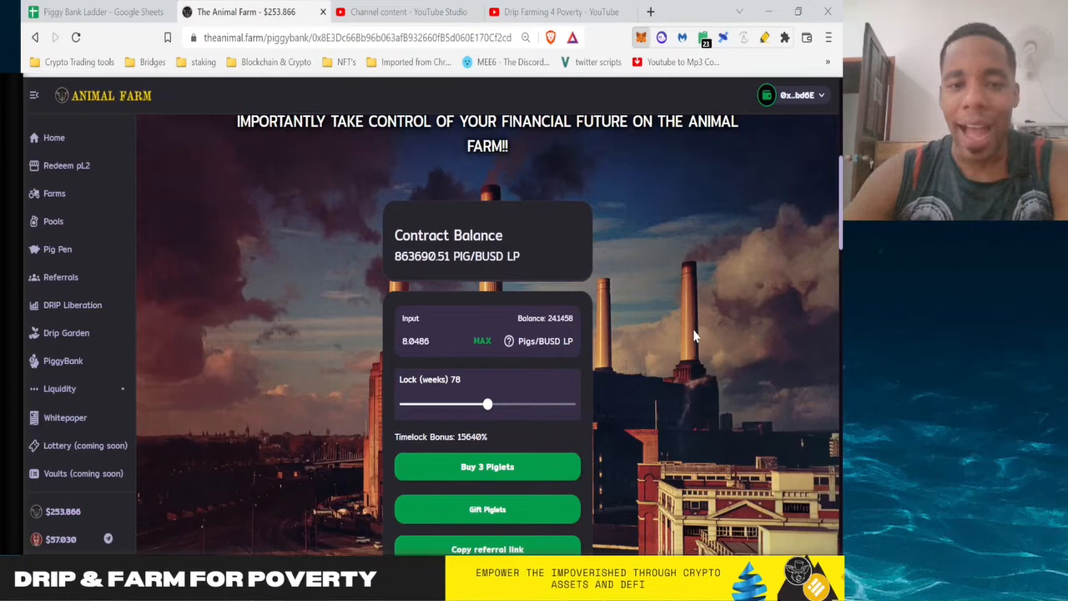
click(487, 467)
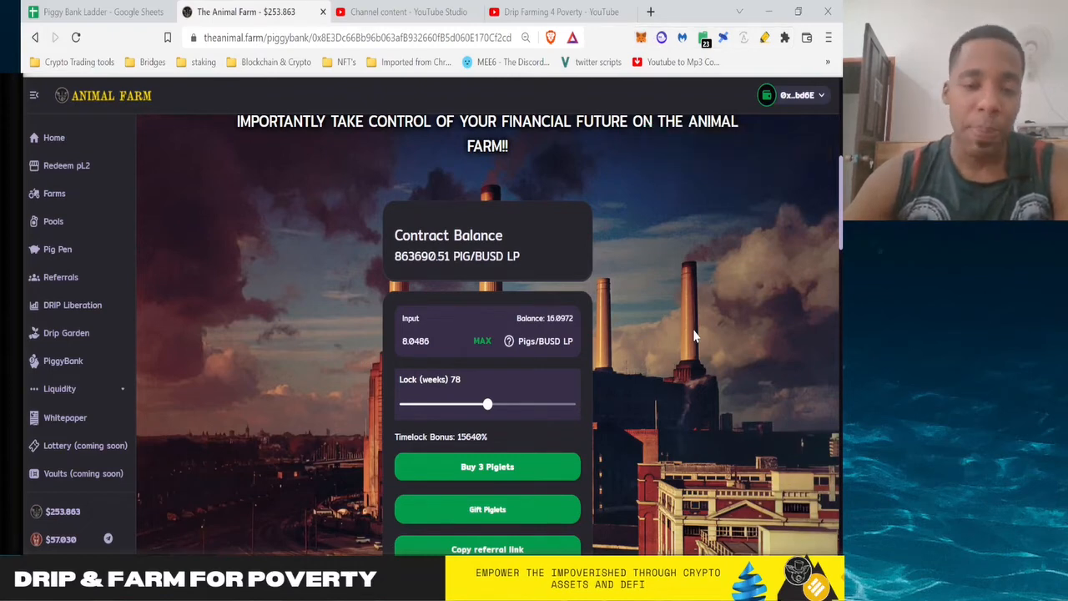
mouse_move(637, 367)
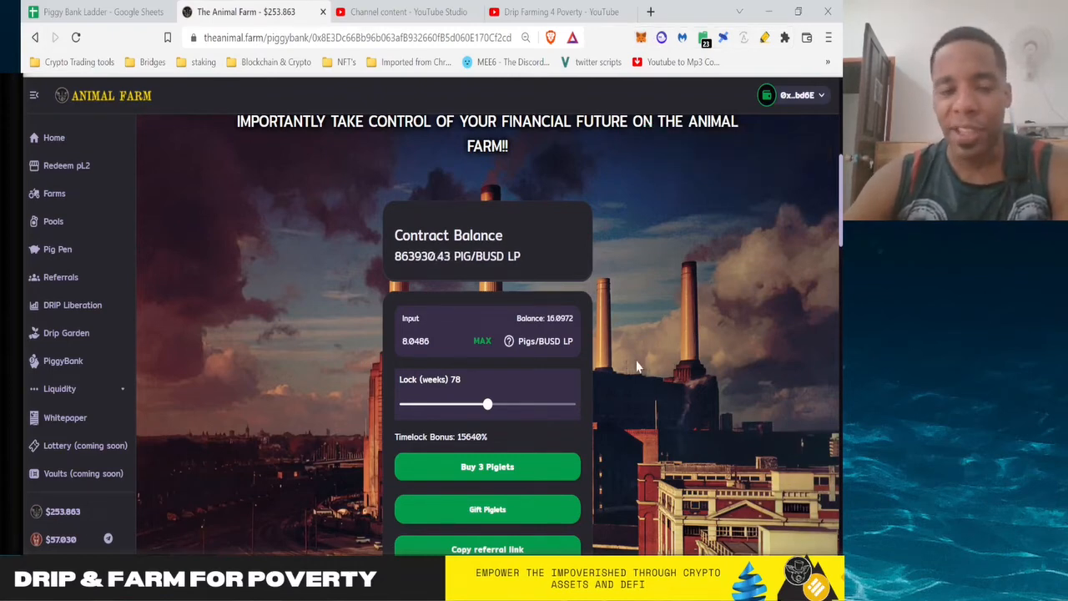
mouse_move(497, 435)
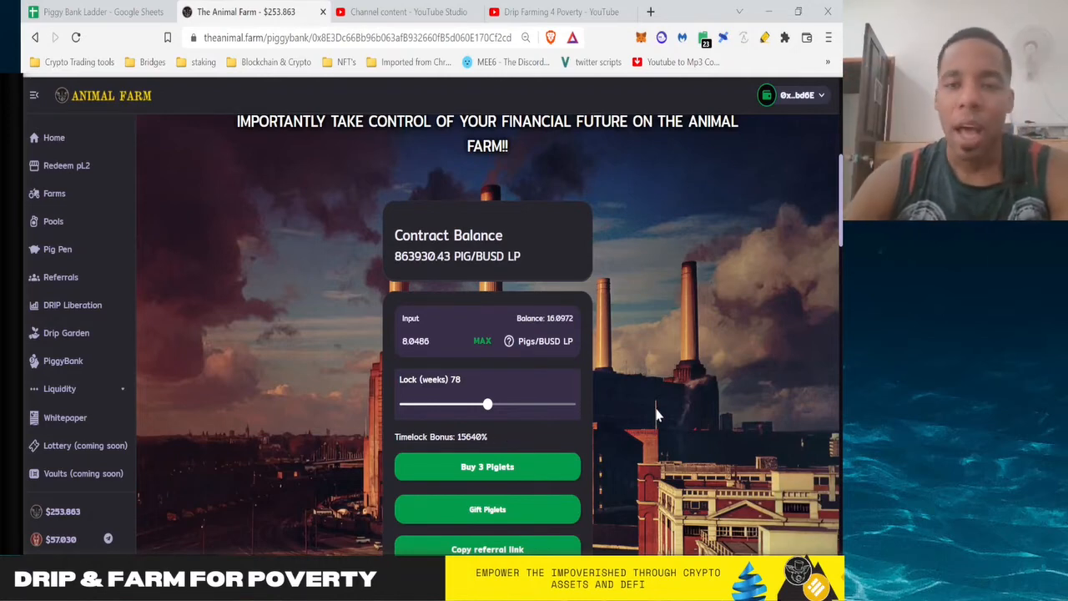
mouse_move(591, 410)
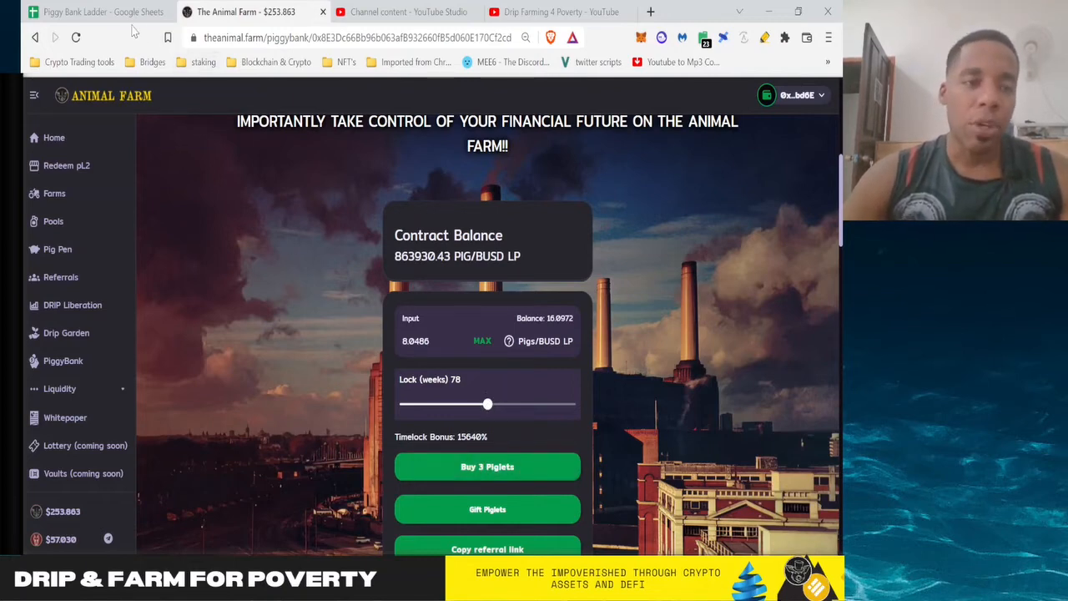
Step: Check the ladder sheet, then raise the lock to 107 weeks for a 5477% bonus
click(97, 12)
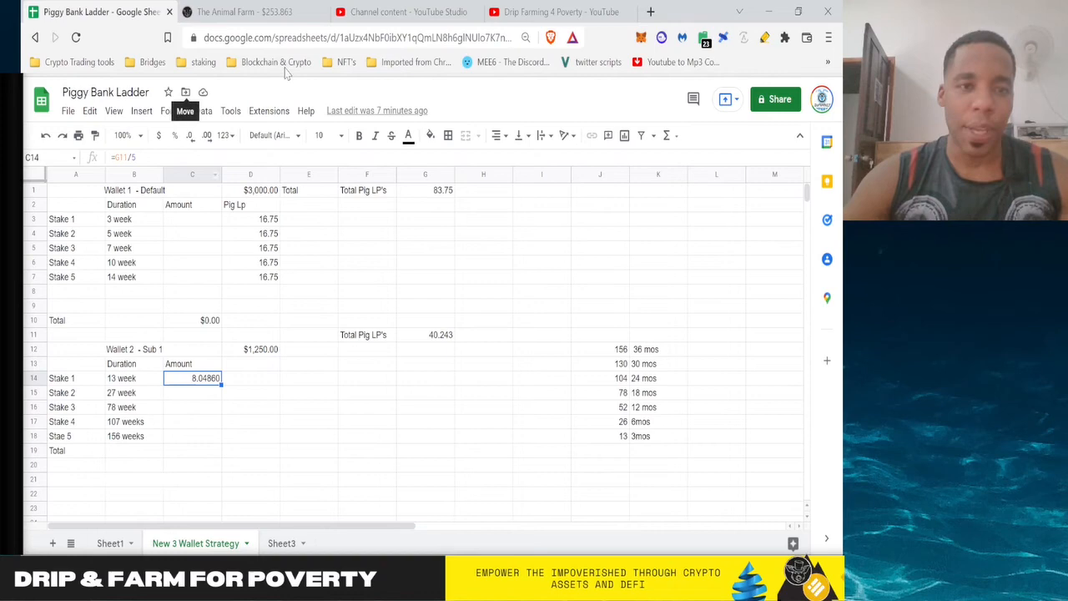
click(242, 12)
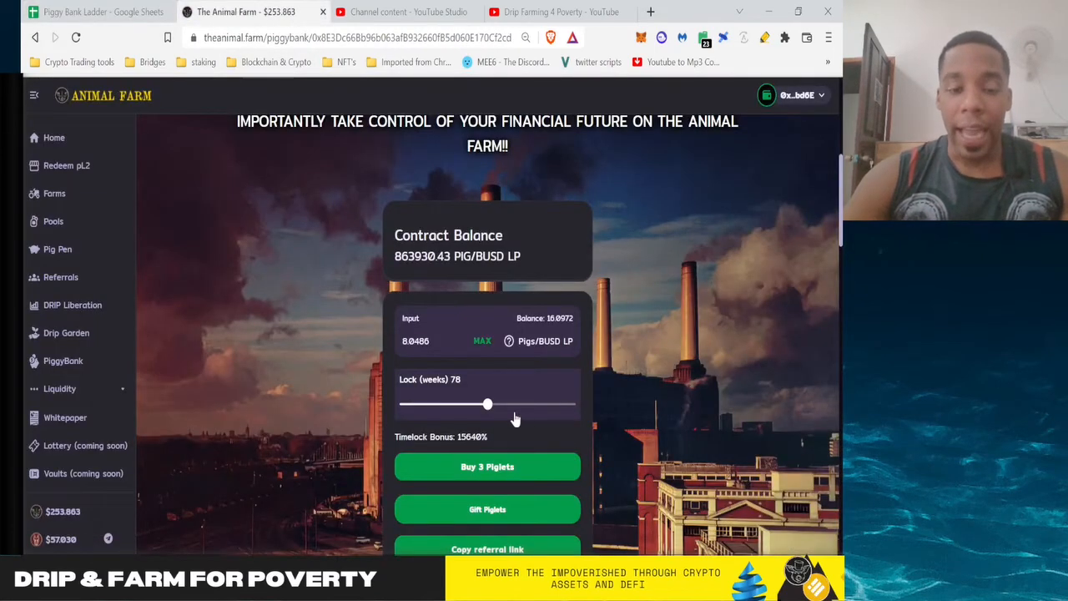
drag(488, 404, 507, 406)
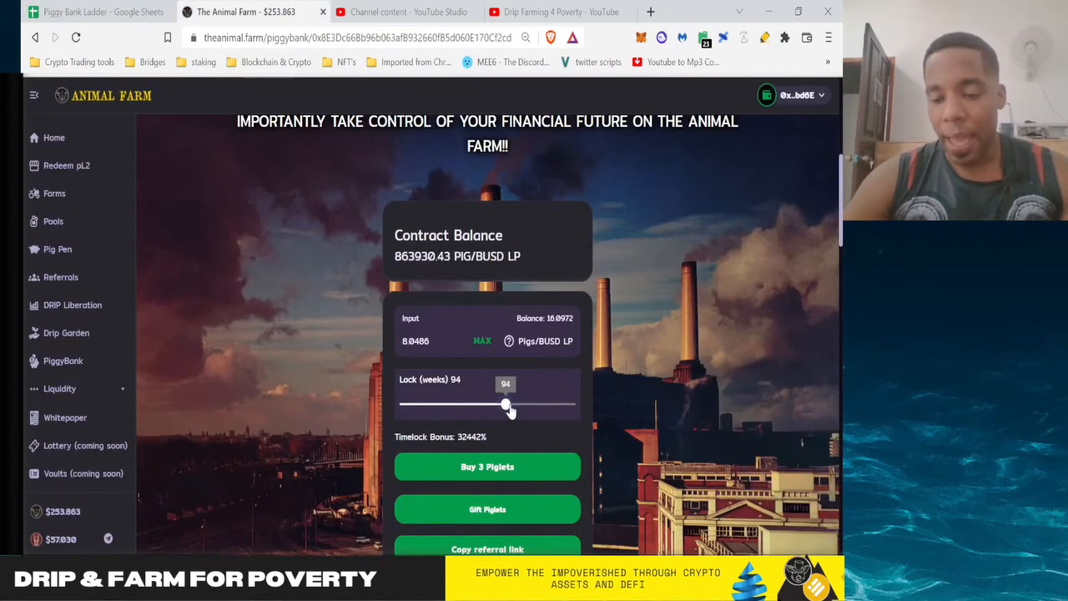
drag(503, 407, 512, 407)
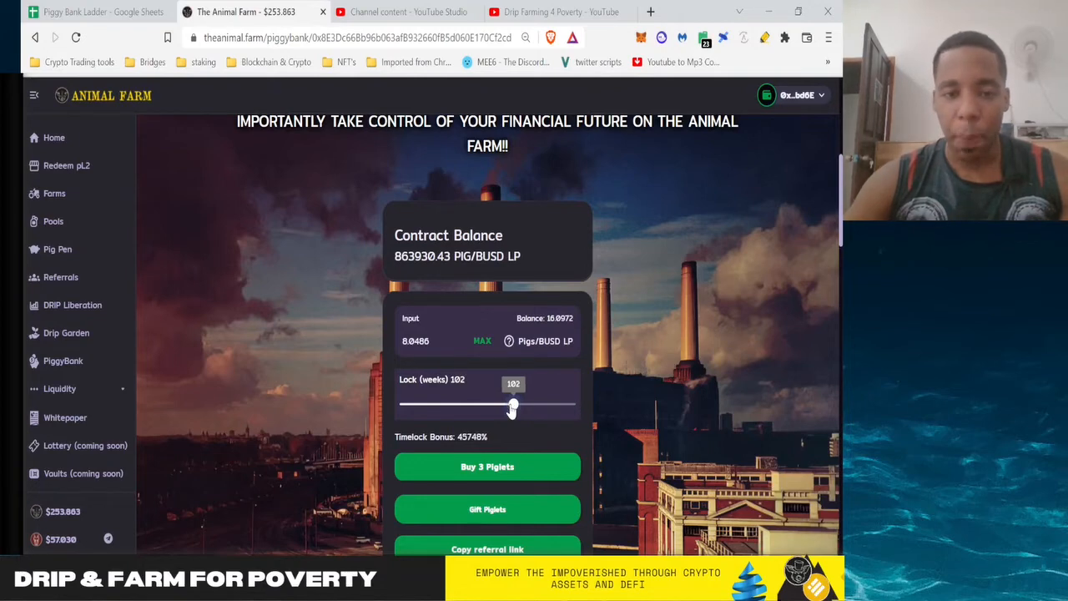
drag(512, 406, 521, 406)
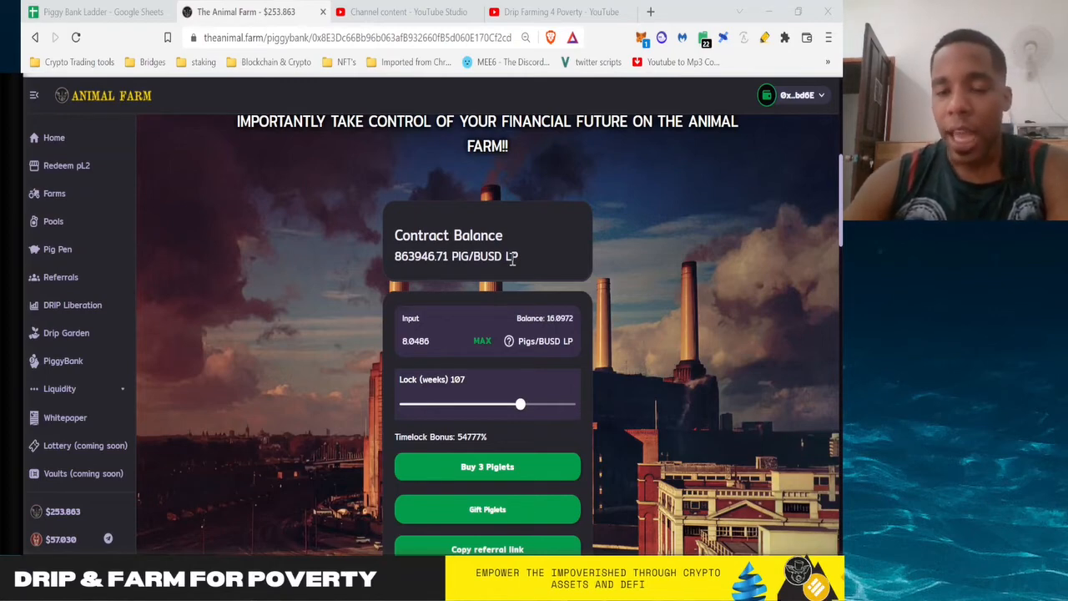
mouse_move(592, 292)
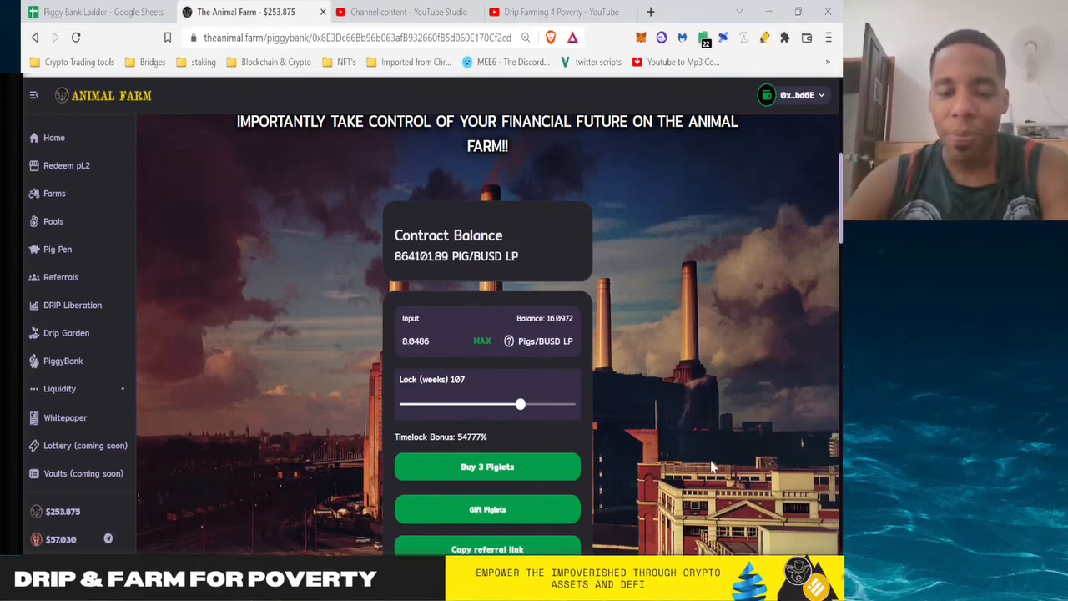
mouse_move(609, 234)
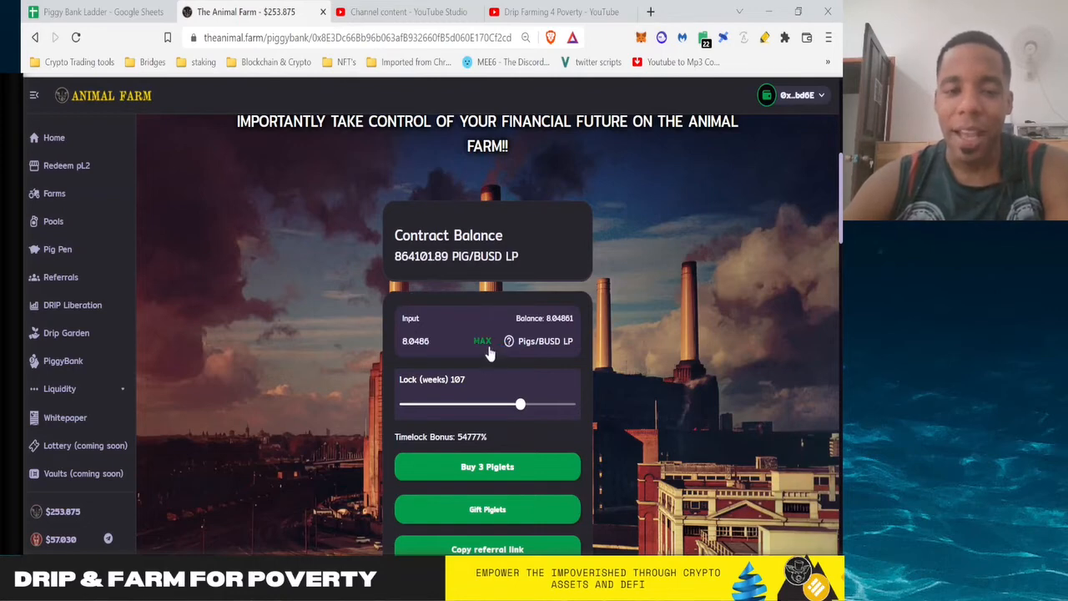
Step: Fill the whole LP balance and set the lock to 156 weeks at a 149299% bonus
click(482, 340)
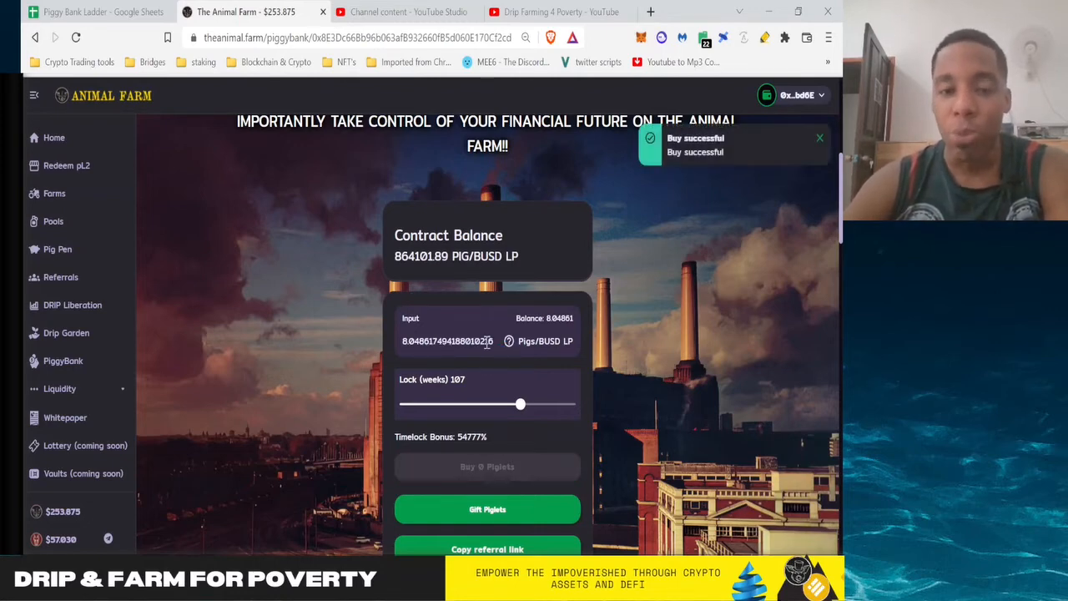
click(97, 11)
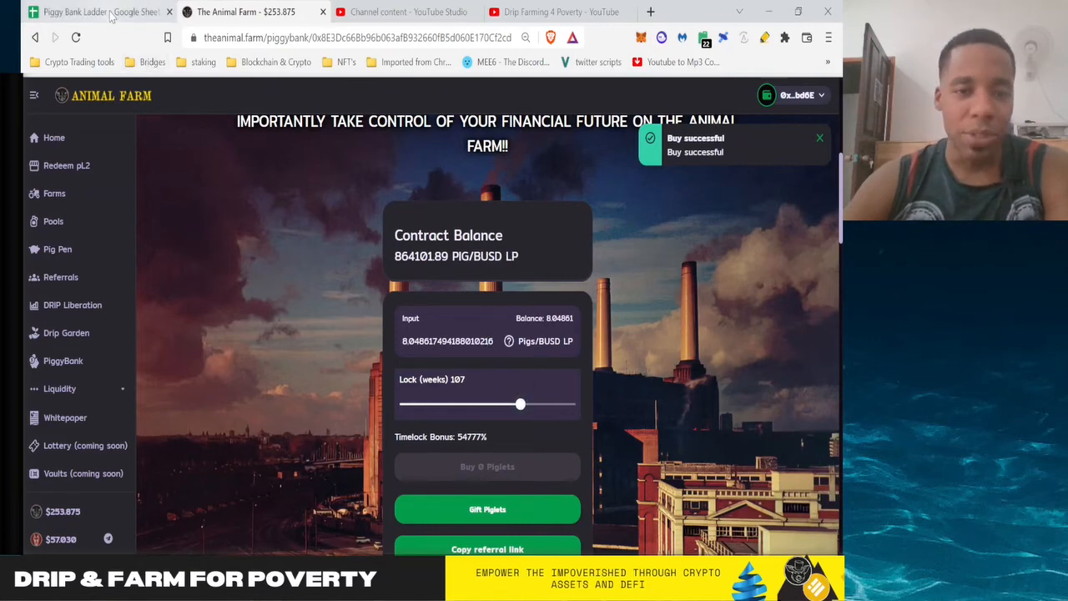
click(92, 12)
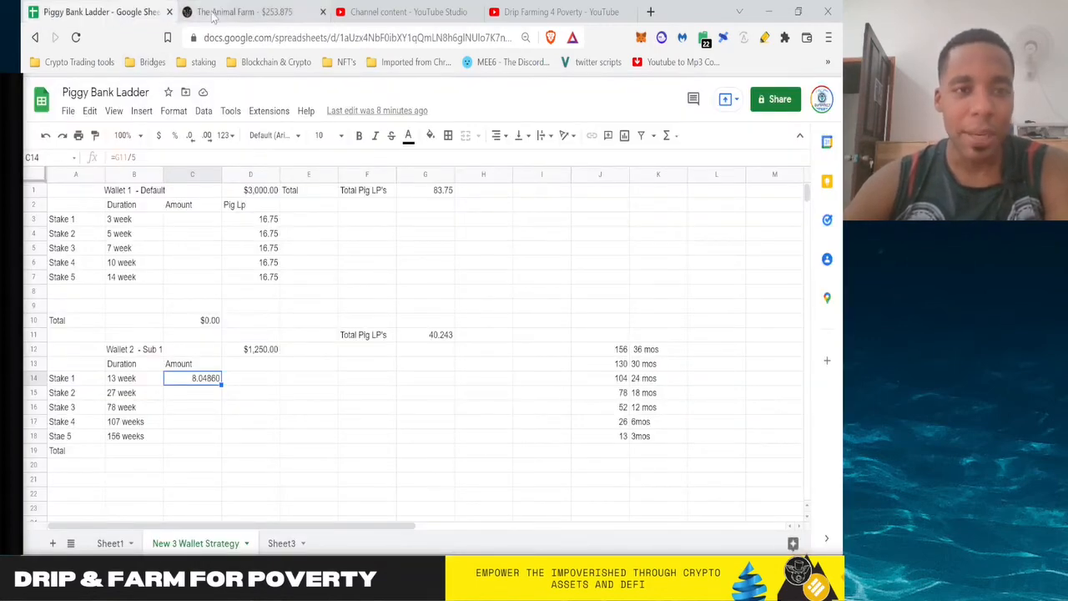
click(242, 11)
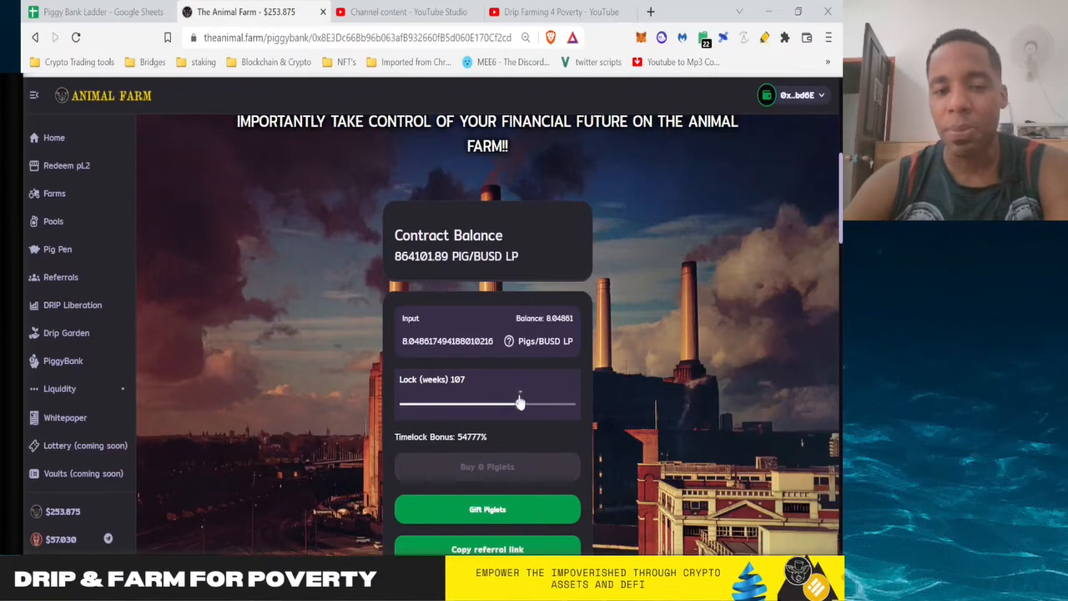
drag(520, 403, 575, 404)
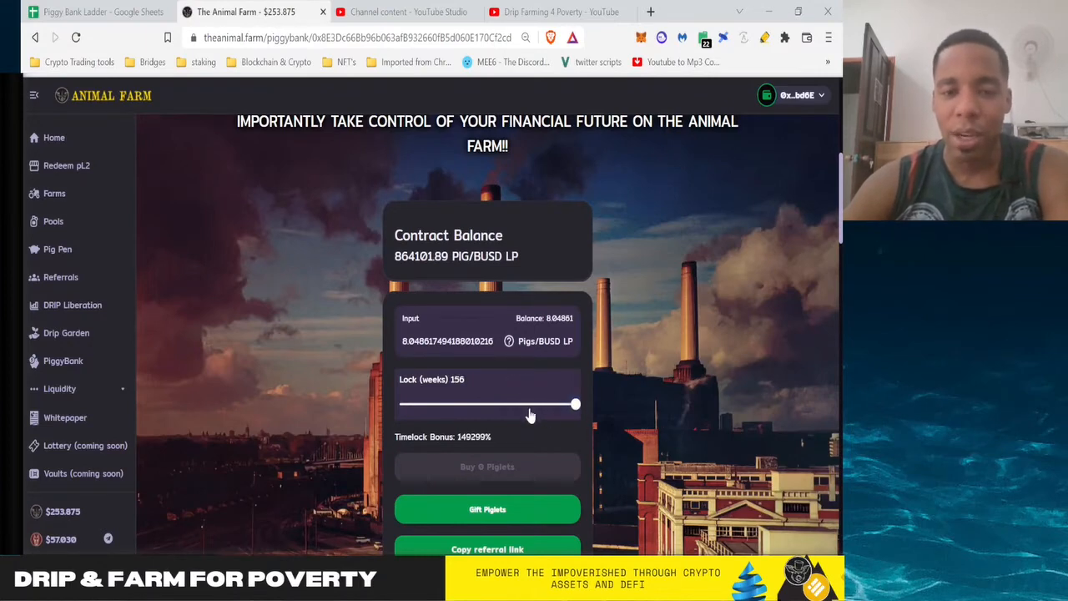
mouse_move(527, 437)
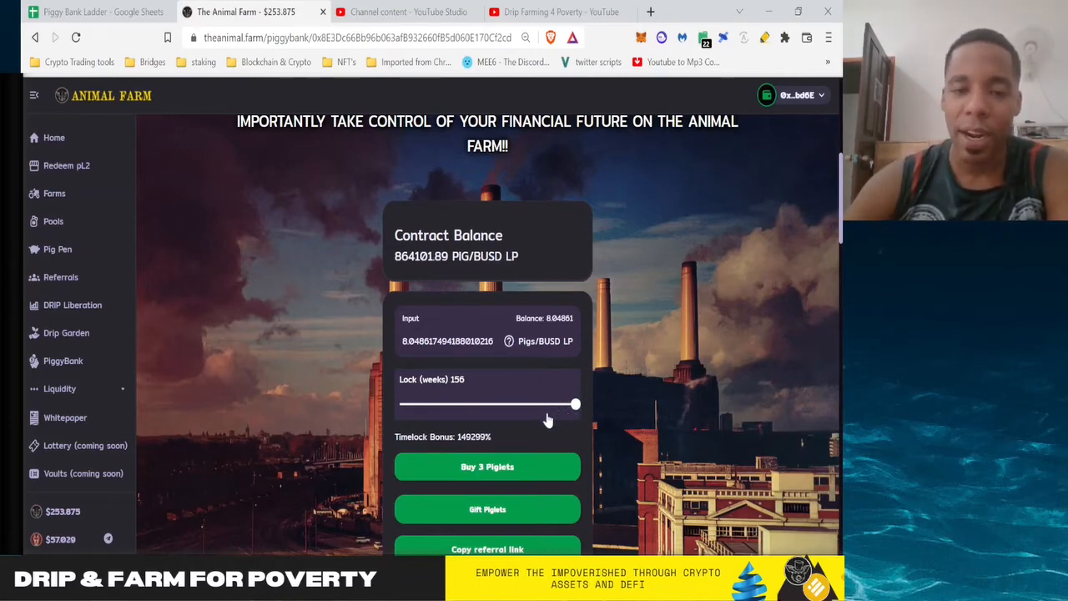
scroll(down, 3)
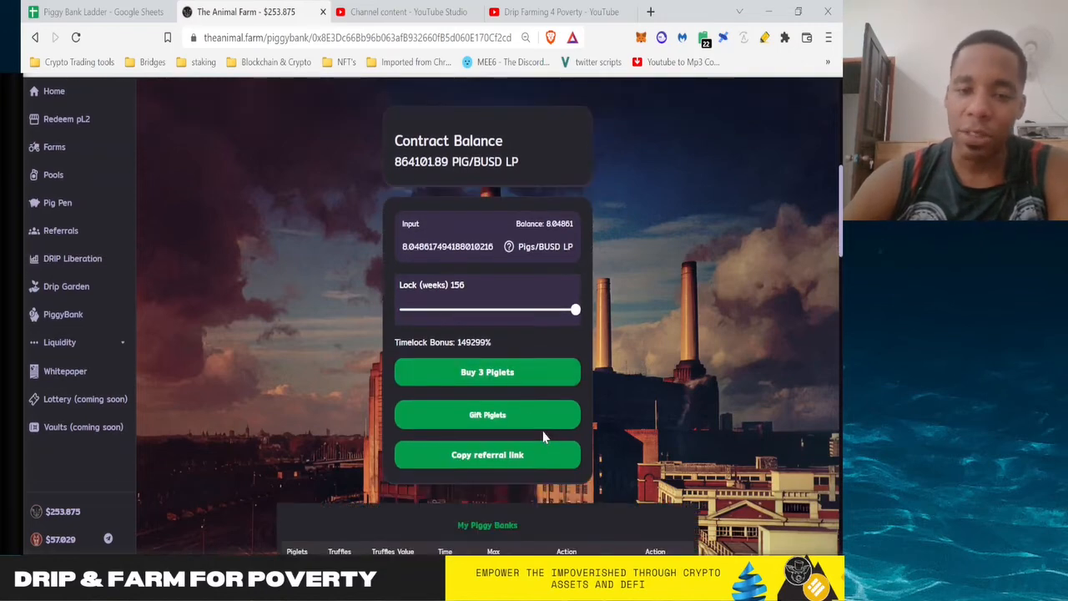
mouse_move(508, 382)
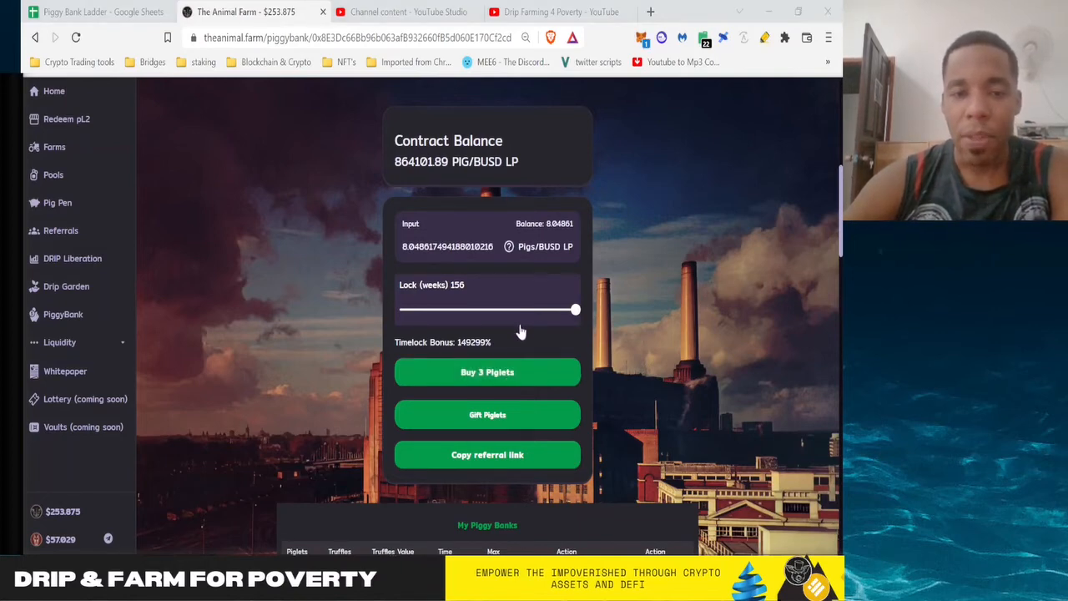
mouse_move(542, 330)
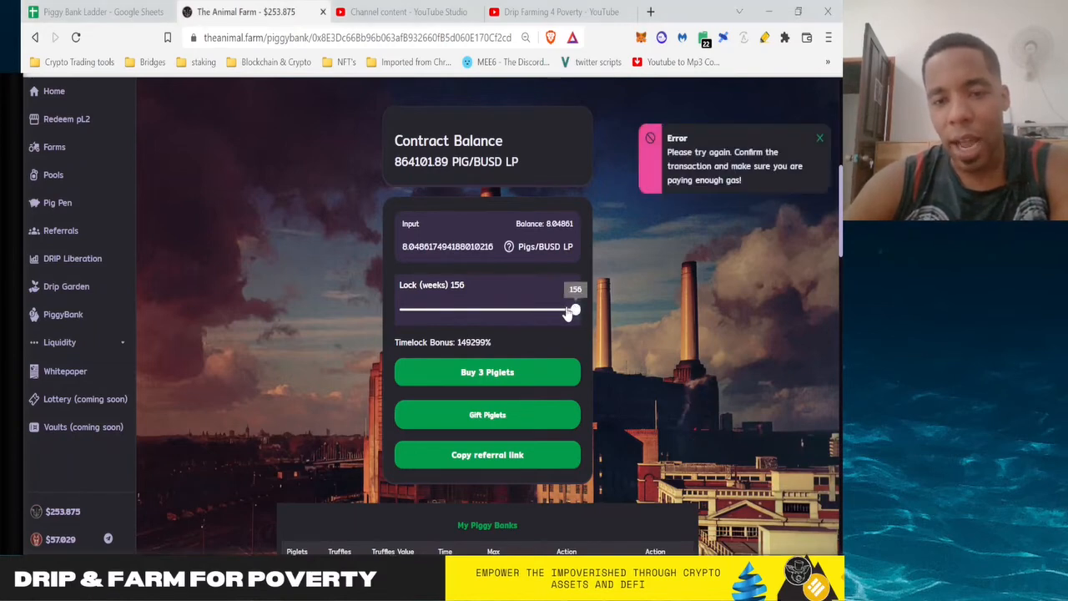
Step: Nudge the lock back to 156 weeks and complete the final 3-piglet purchase
drag(574, 309, 542, 309)
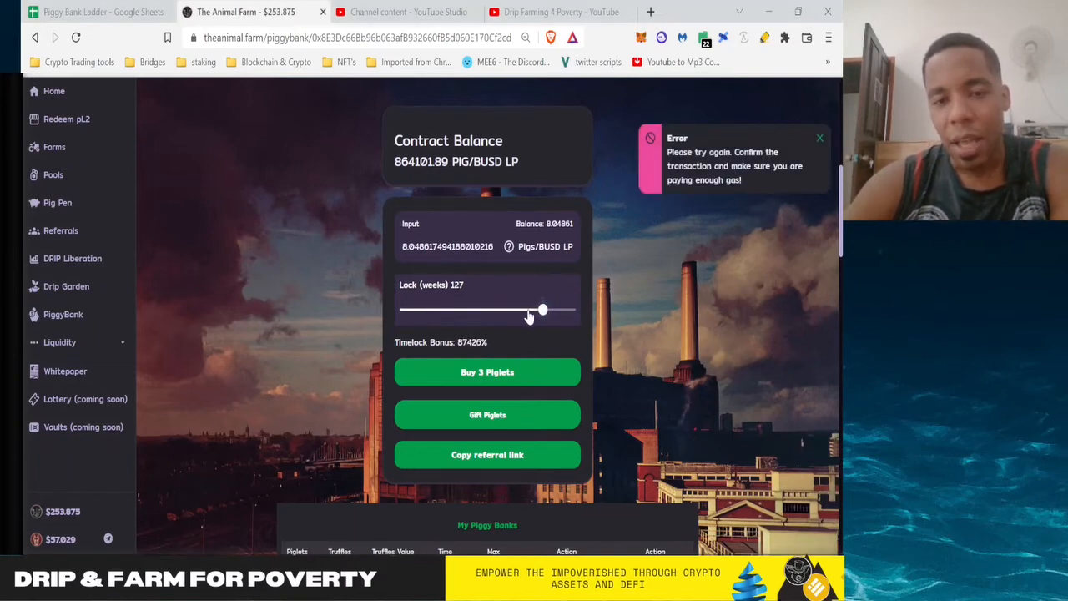
drag(543, 308, 491, 309)
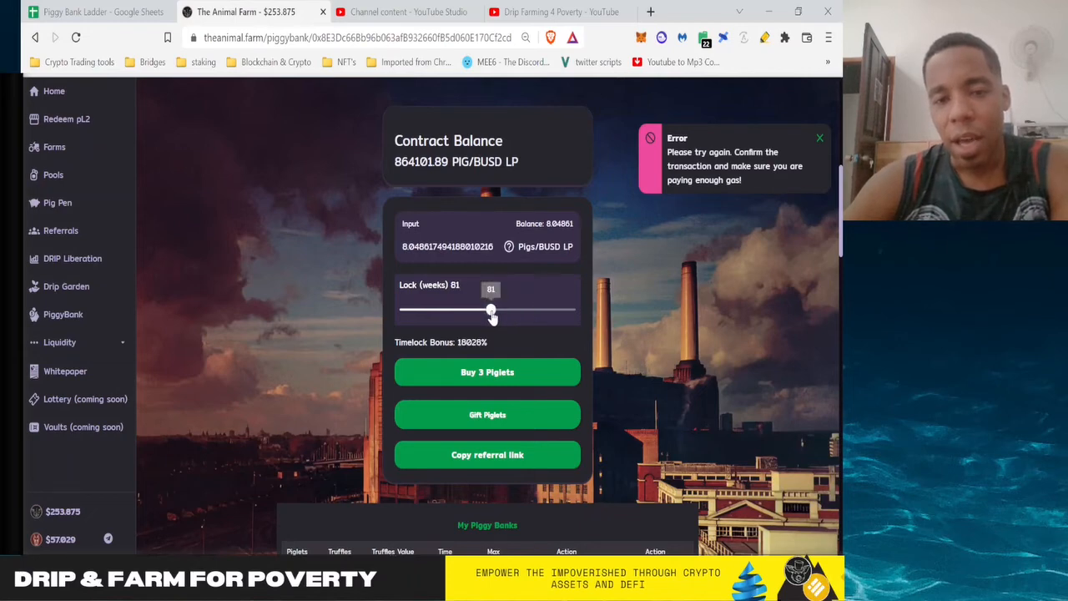
drag(490, 308, 574, 309)
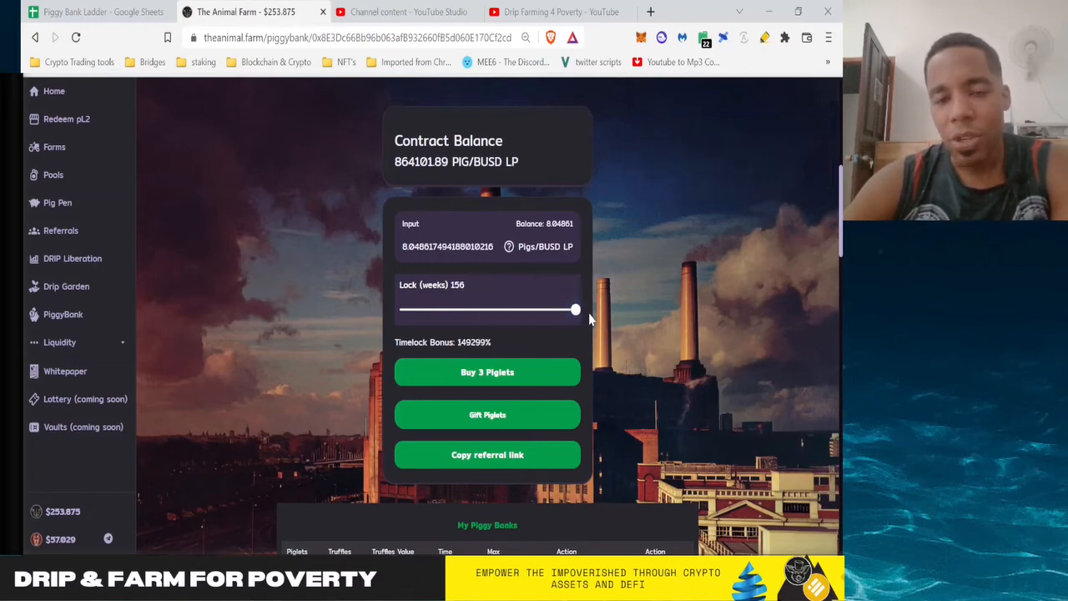
mouse_move(517, 345)
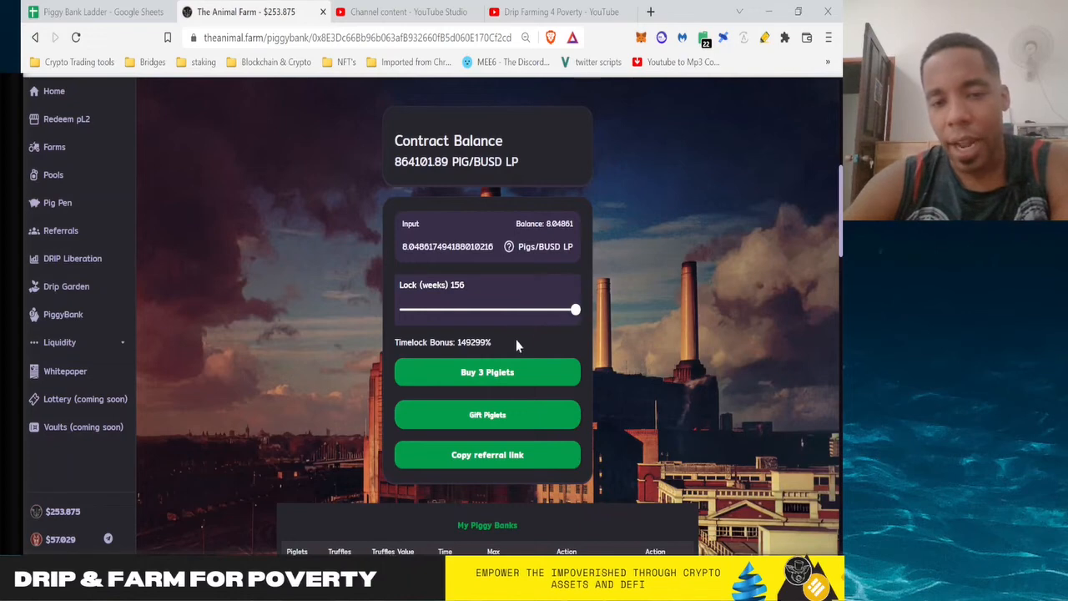
mouse_move(457, 357)
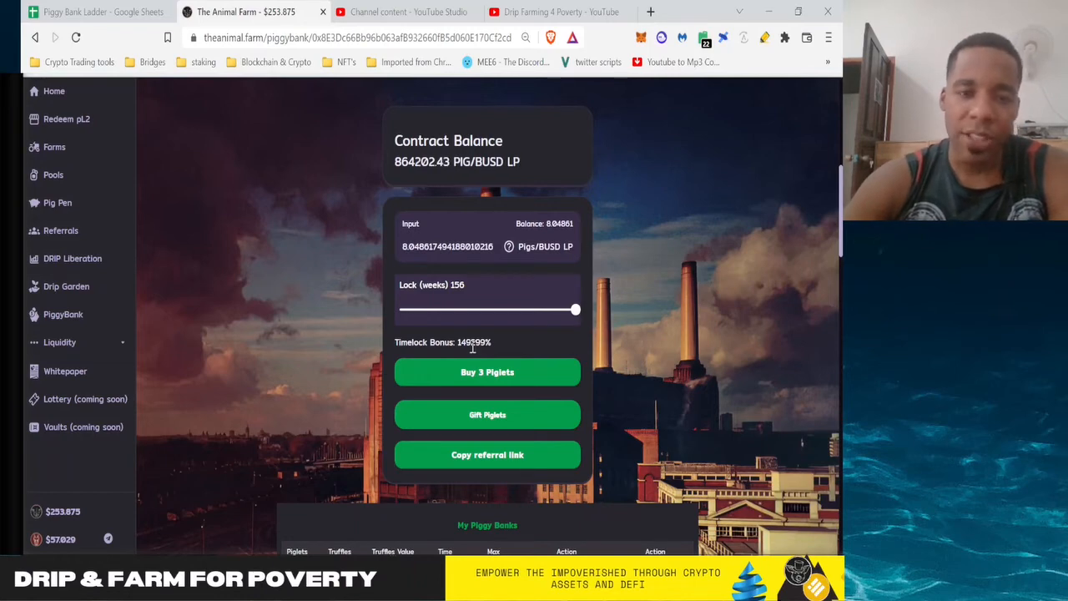
mouse_move(414, 287)
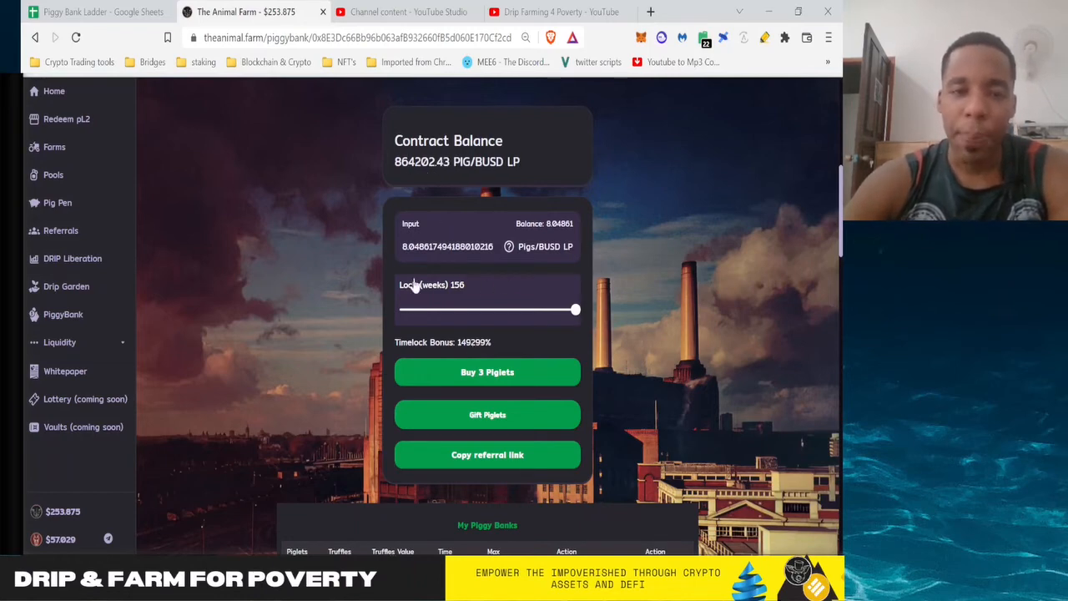
mouse_move(549, 327)
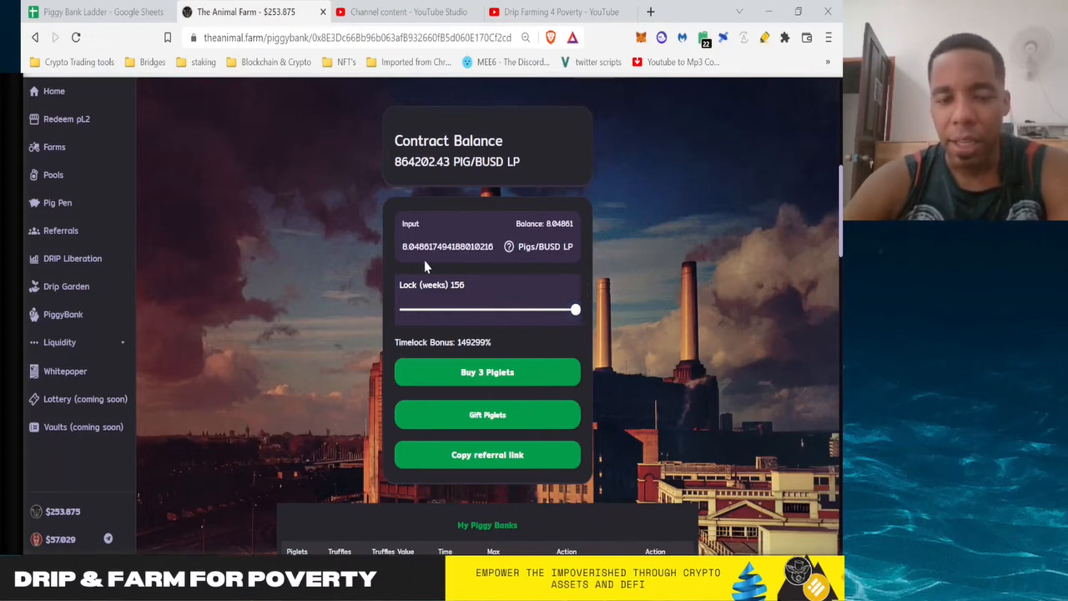
mouse_move(443, 320)
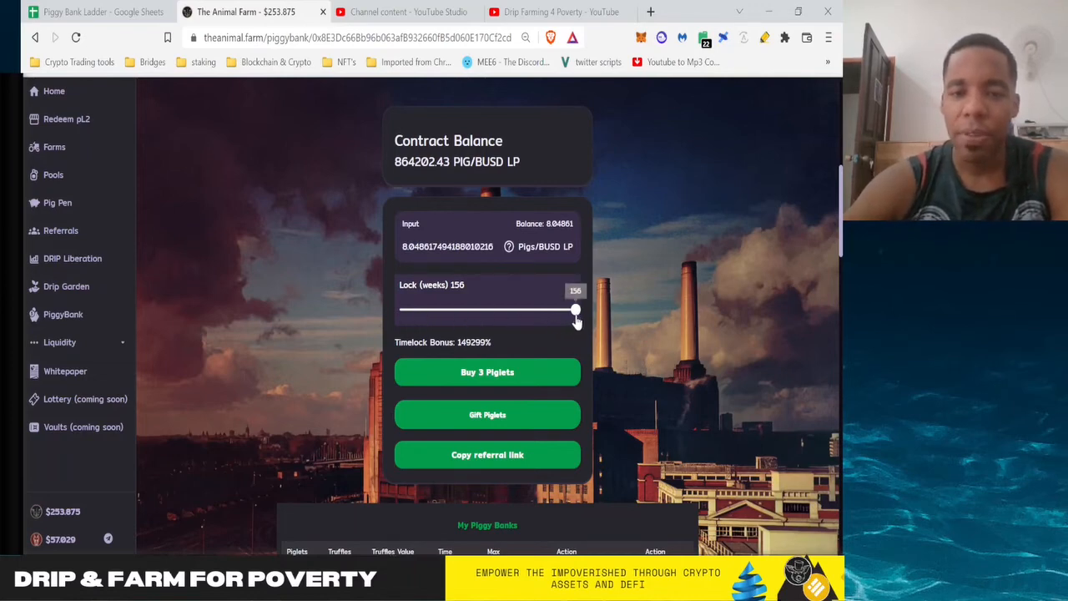
mouse_move(488, 372)
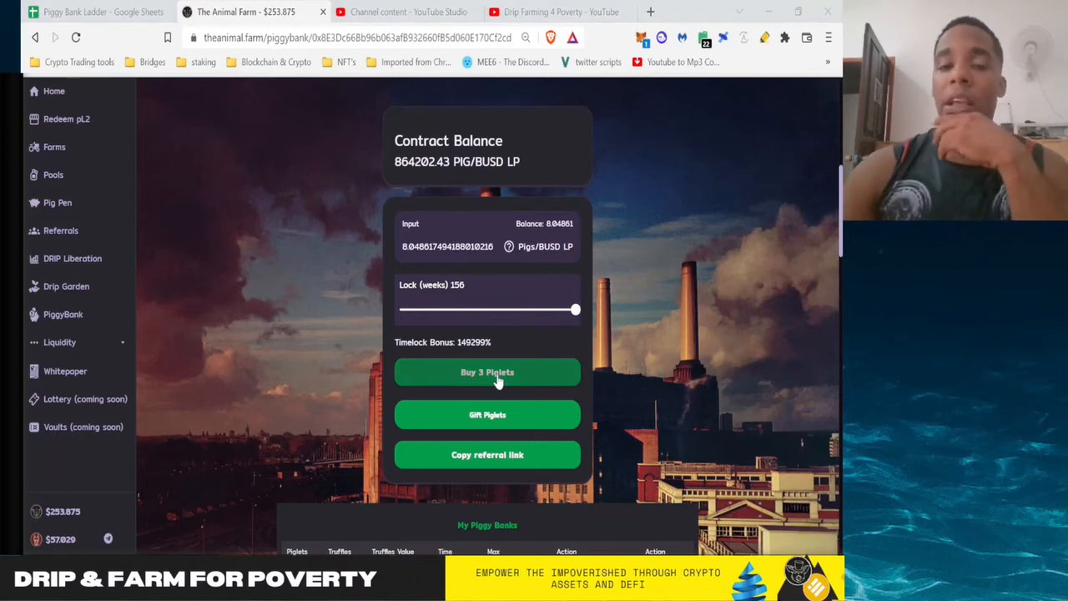
mouse_move(749, 324)
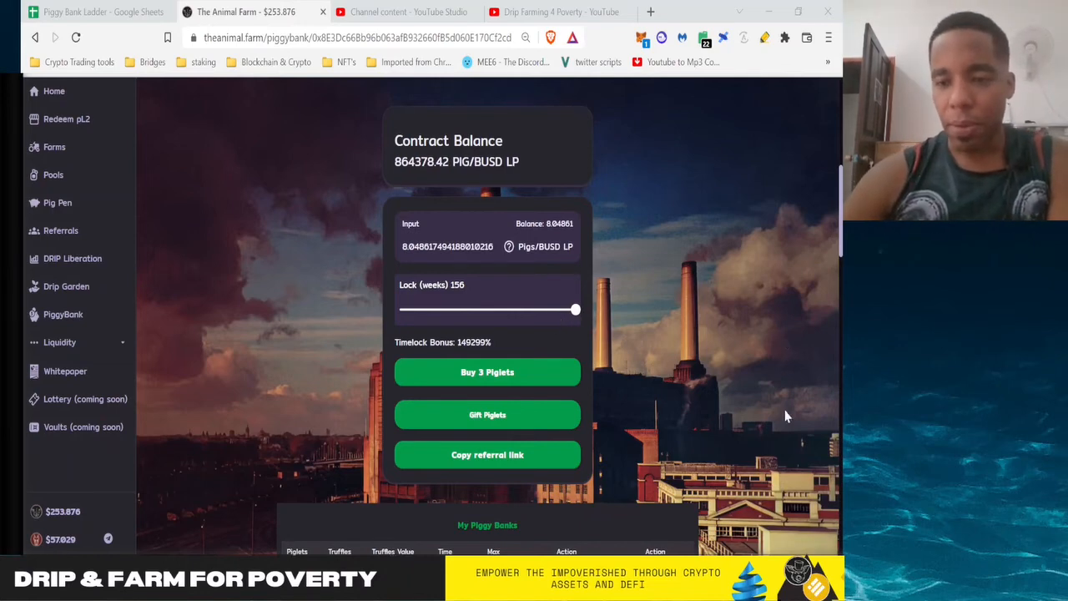
mouse_move(774, 457)
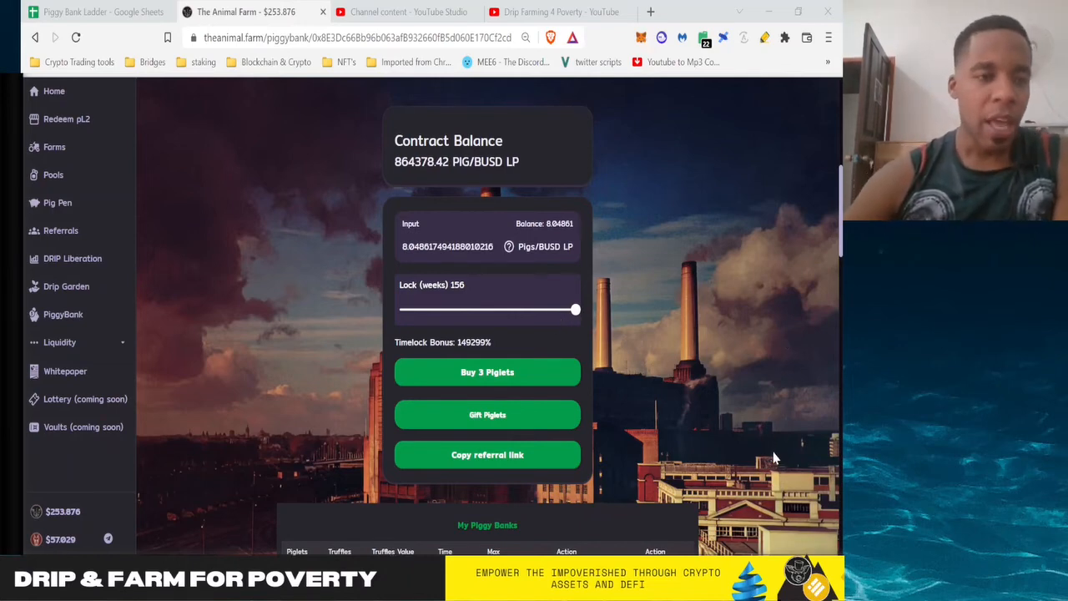
mouse_move(164, 283)
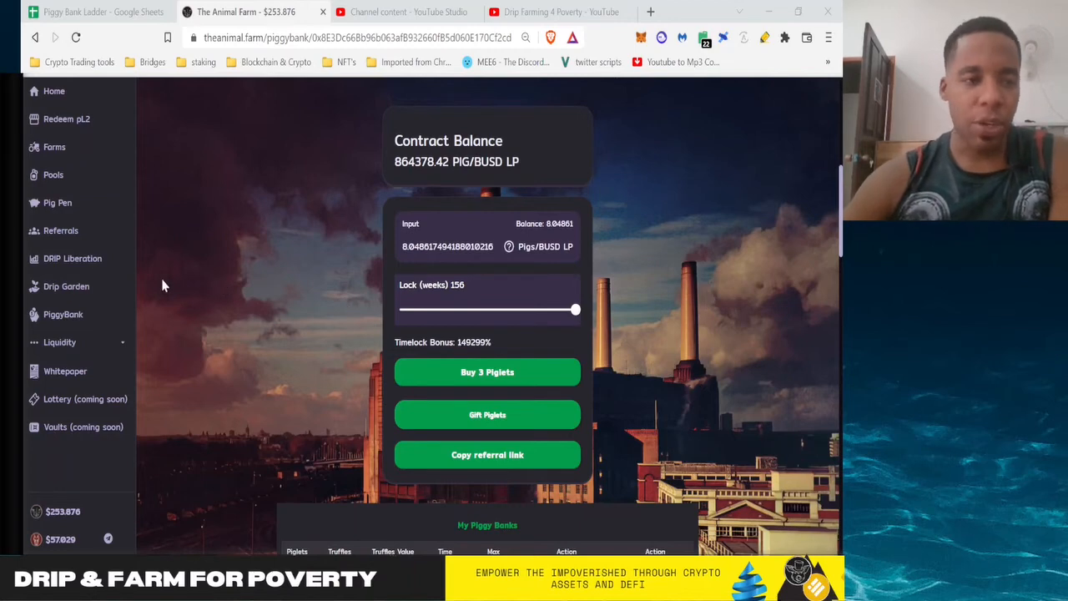
mouse_move(247, 327)
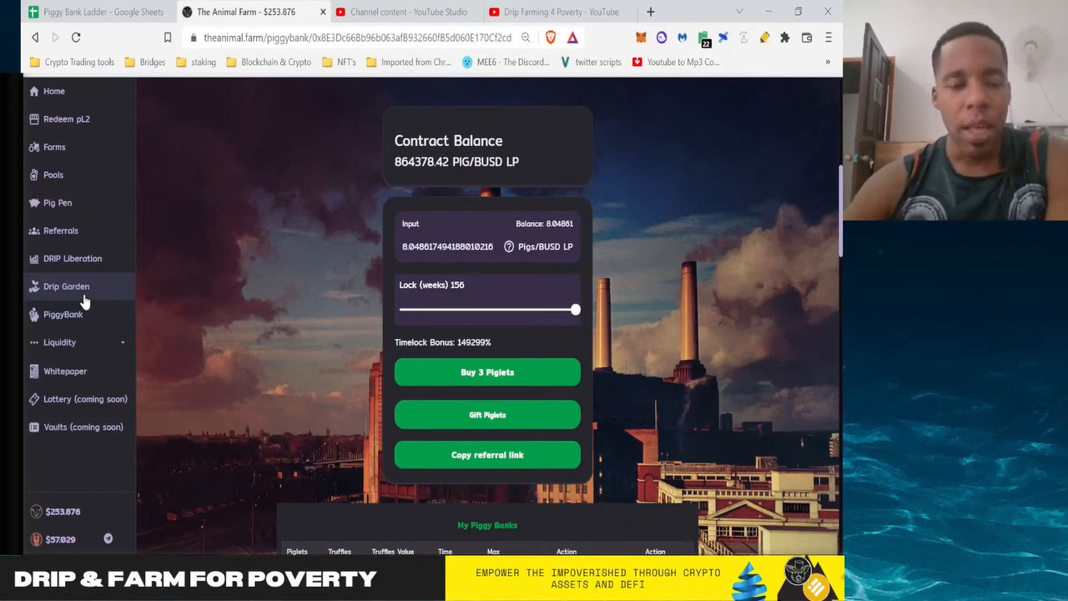
click(487, 370)
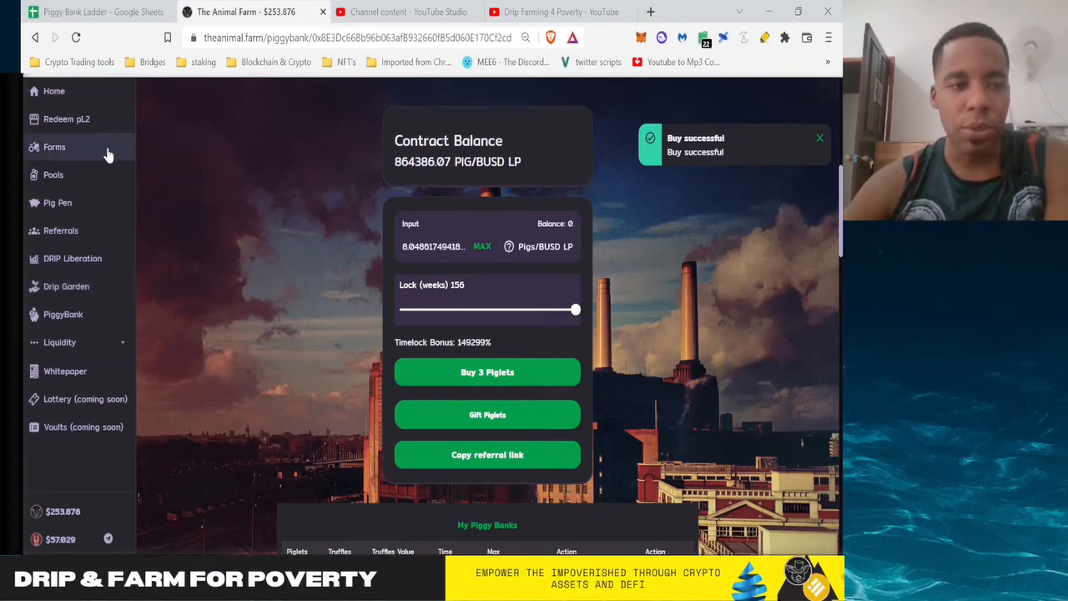
Step: Go to the Farms page listing DOGS/BUSD, DOGS/WBNB and DRIP/BUSD
click(54, 147)
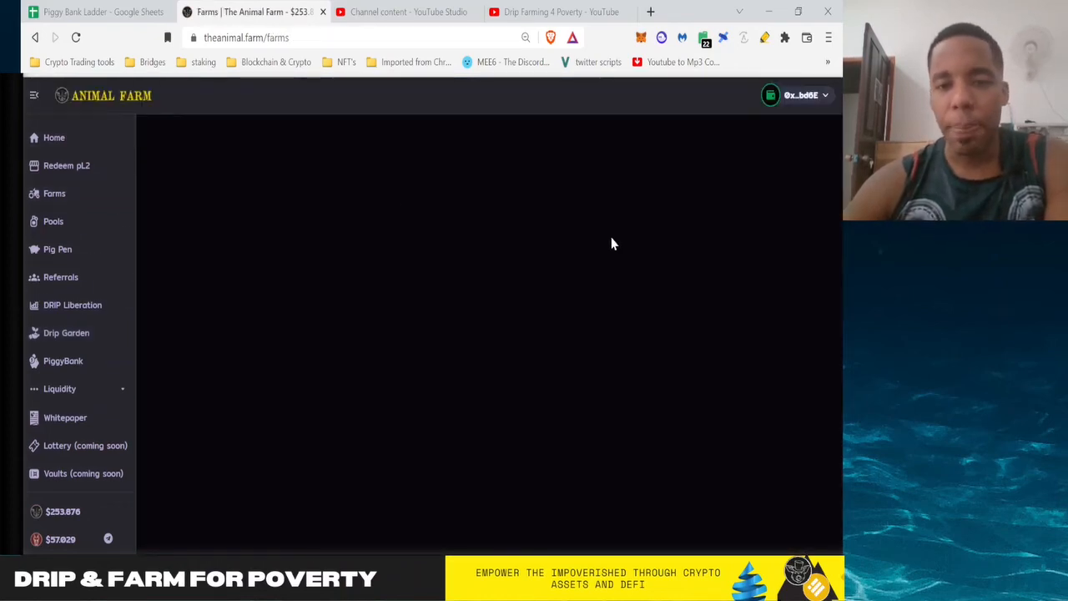
mouse_move(744, 377)
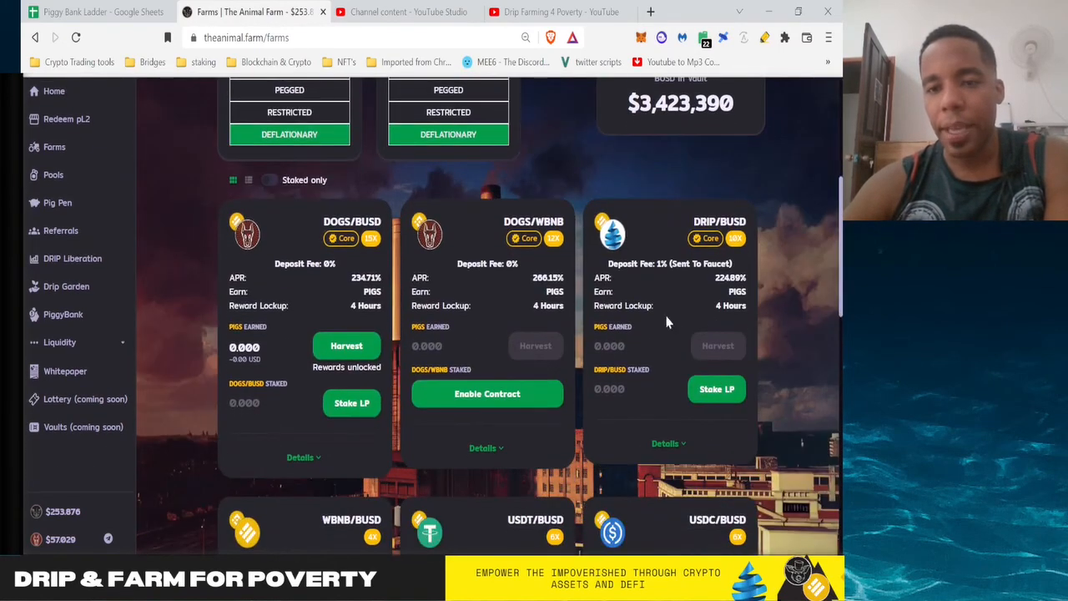
mouse_move(697, 330)
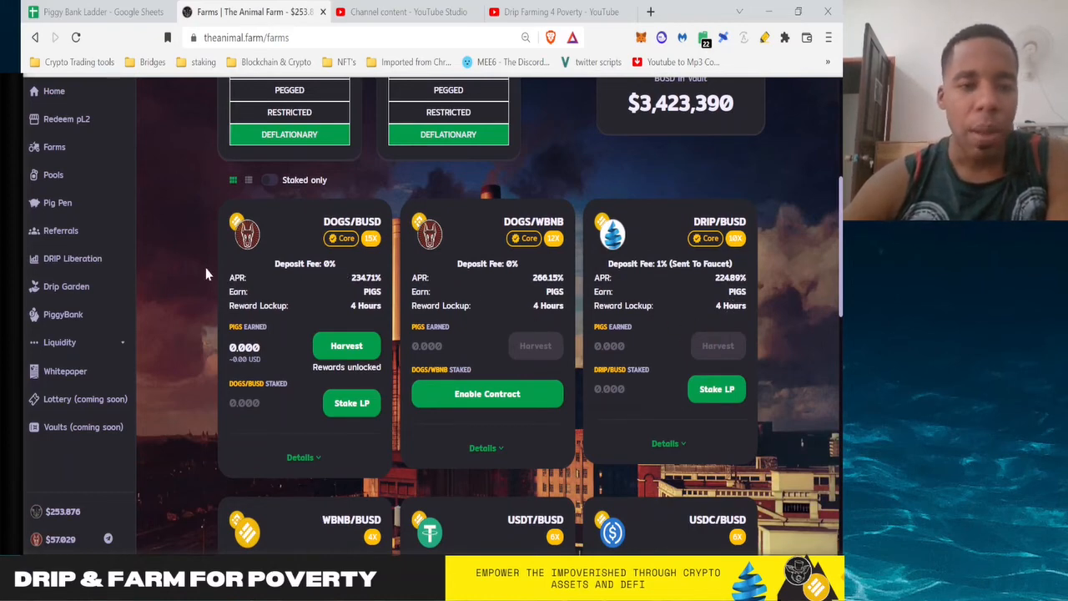
mouse_move(63, 314)
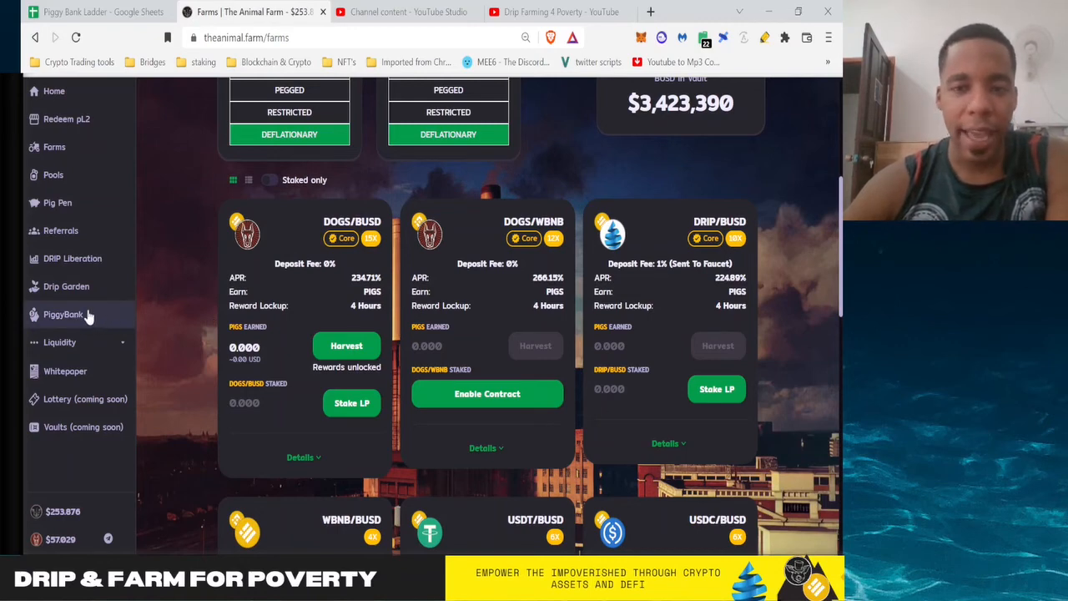
mouse_move(60, 230)
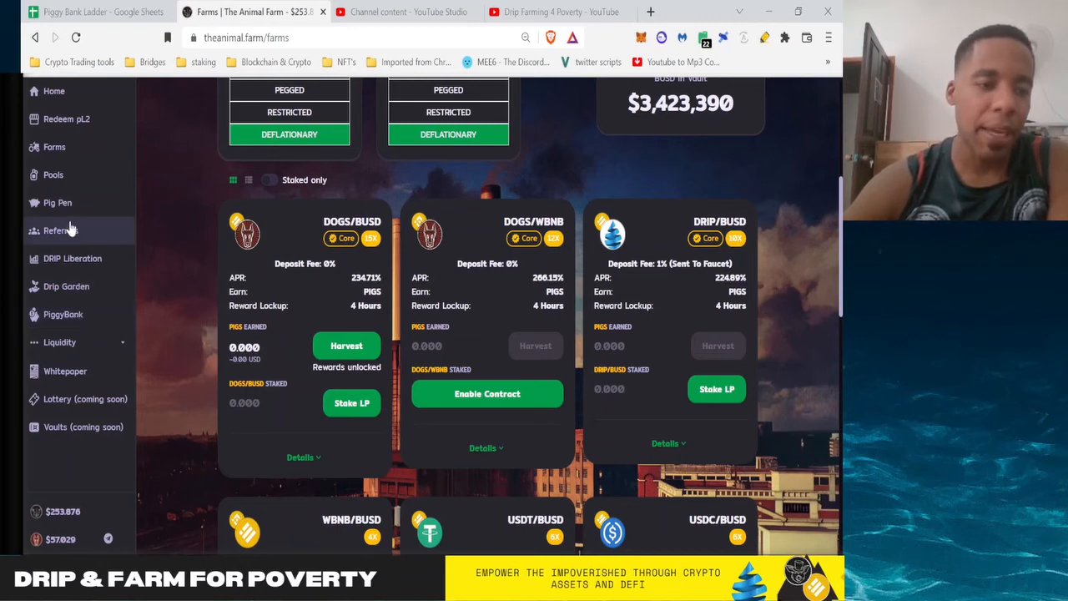
Step: Review the Pig Pen PIGS staking card, then return to the PiggyBank page
click(56, 202)
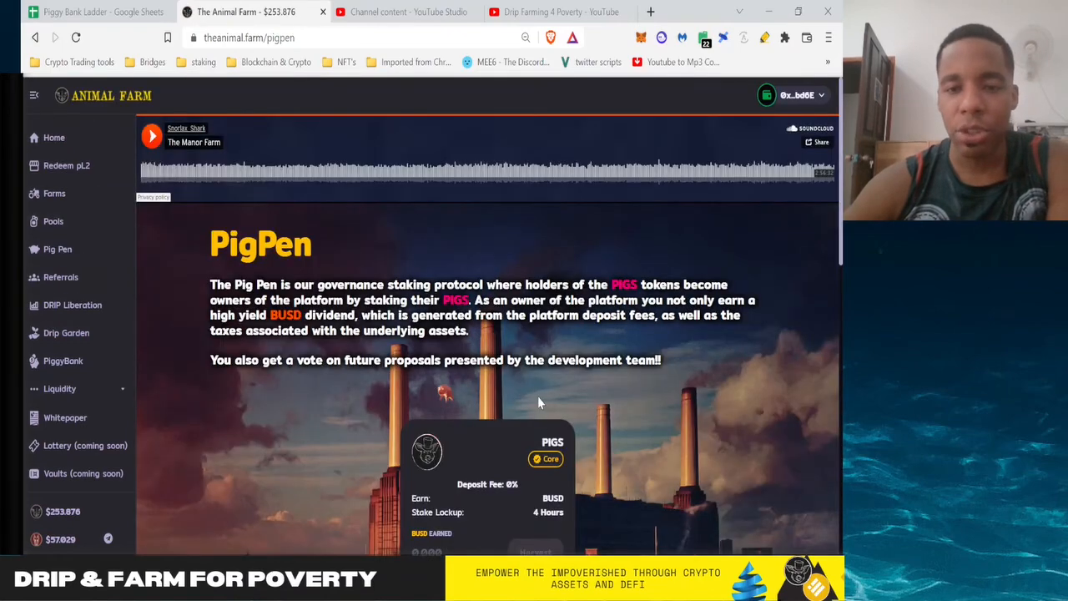
scroll(down, 3)
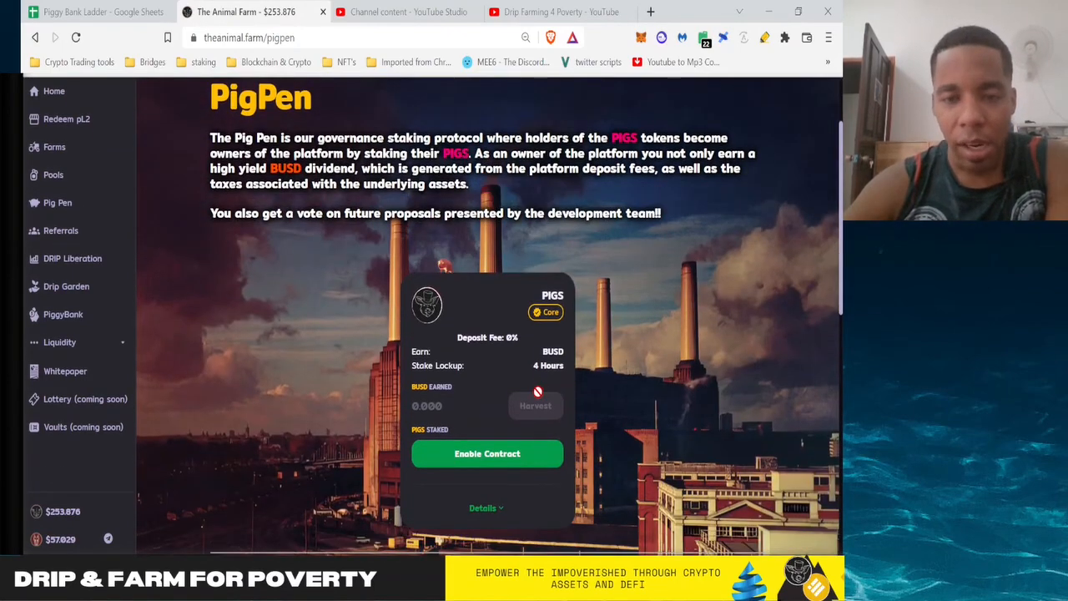
mouse_move(642, 277)
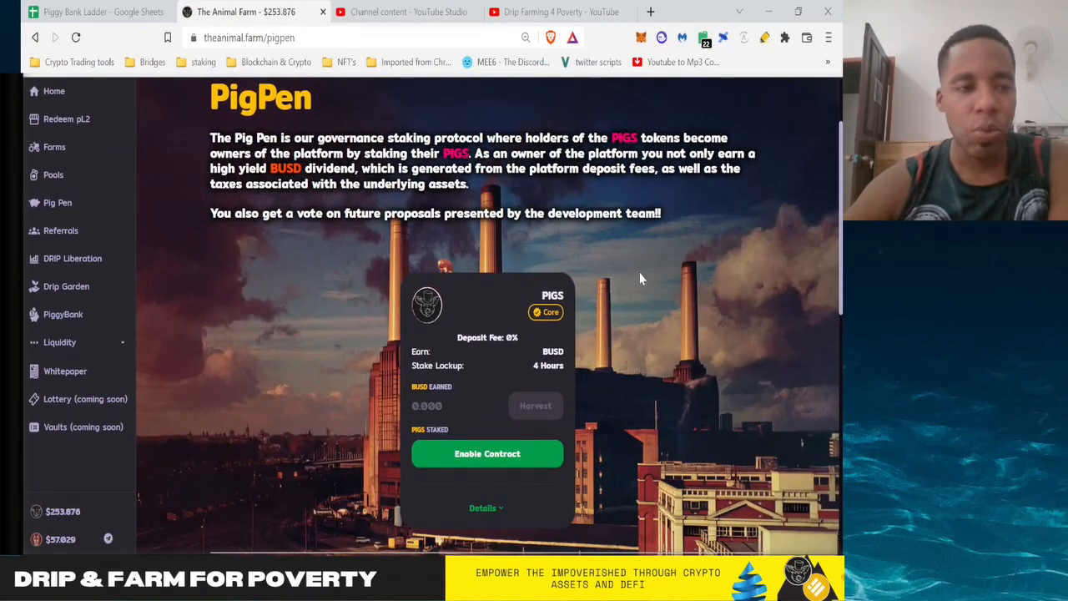
mouse_move(304, 282)
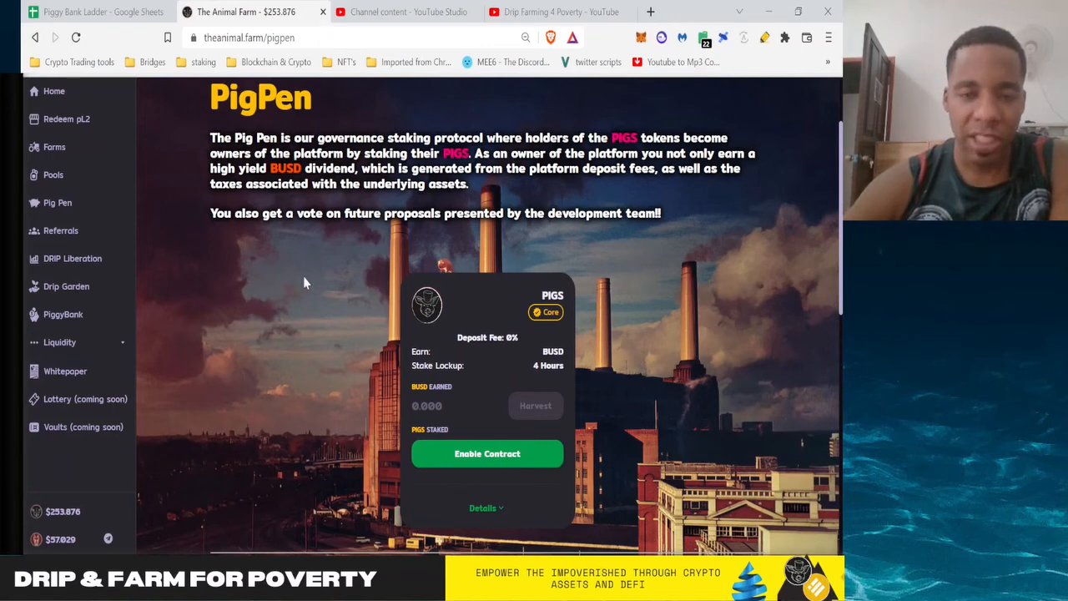
mouse_move(374, 262)
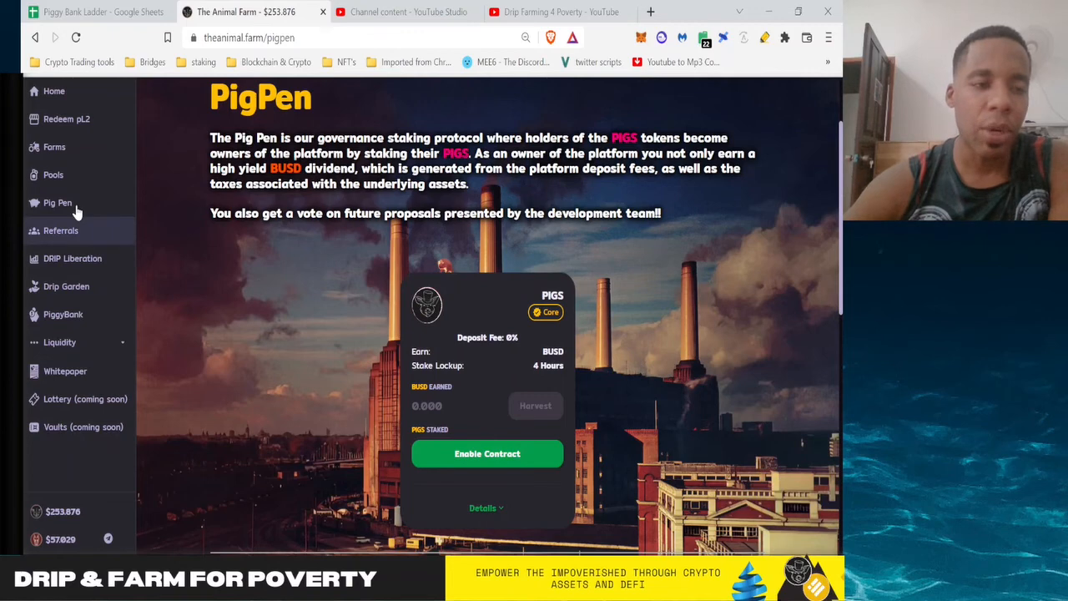
mouse_move(70, 317)
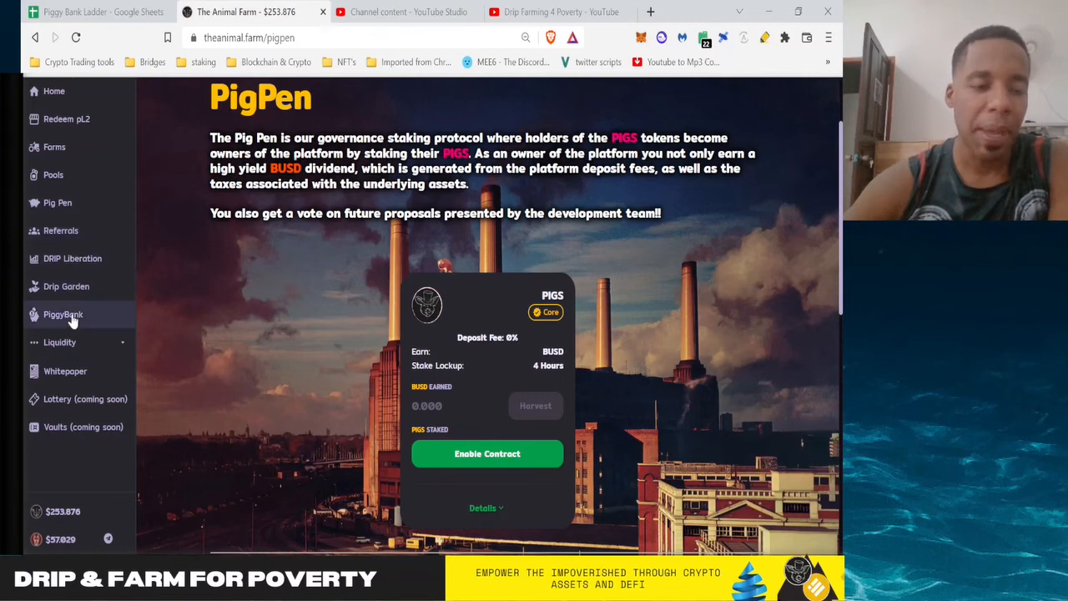
click(64, 314)
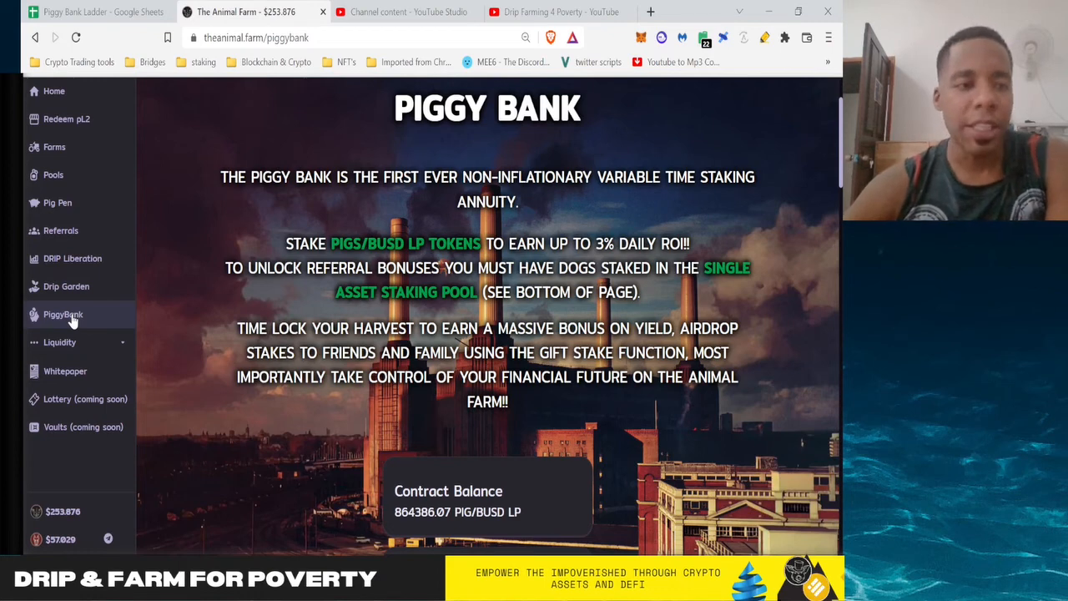
mouse_move(140, 324)
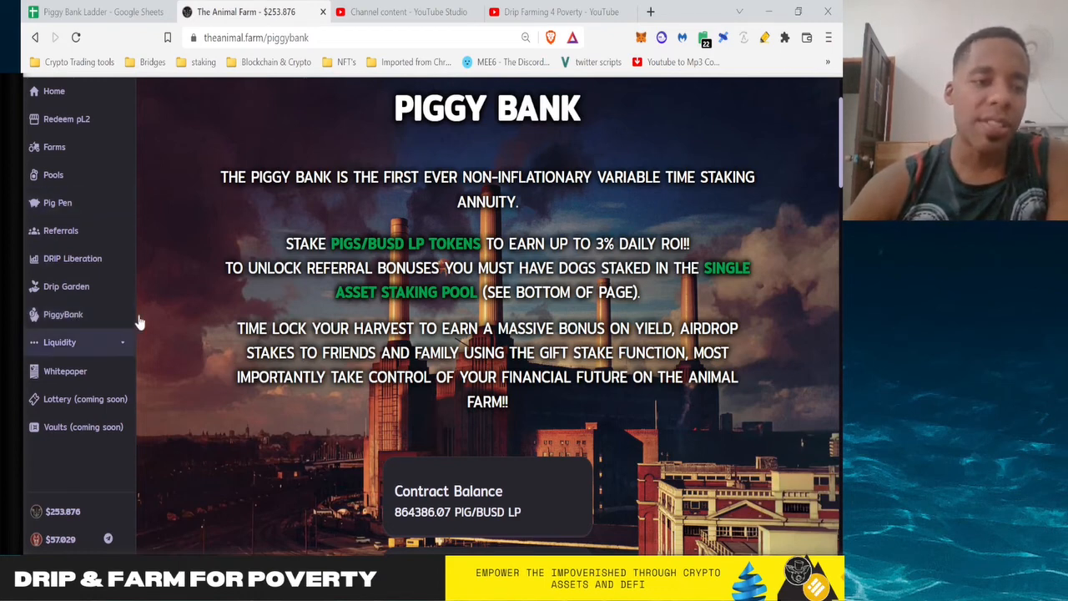
Step: View the Drip Garden's zero plants grown, 294.29% fertilizer bonus and Buy 67 Plants option
click(67, 287)
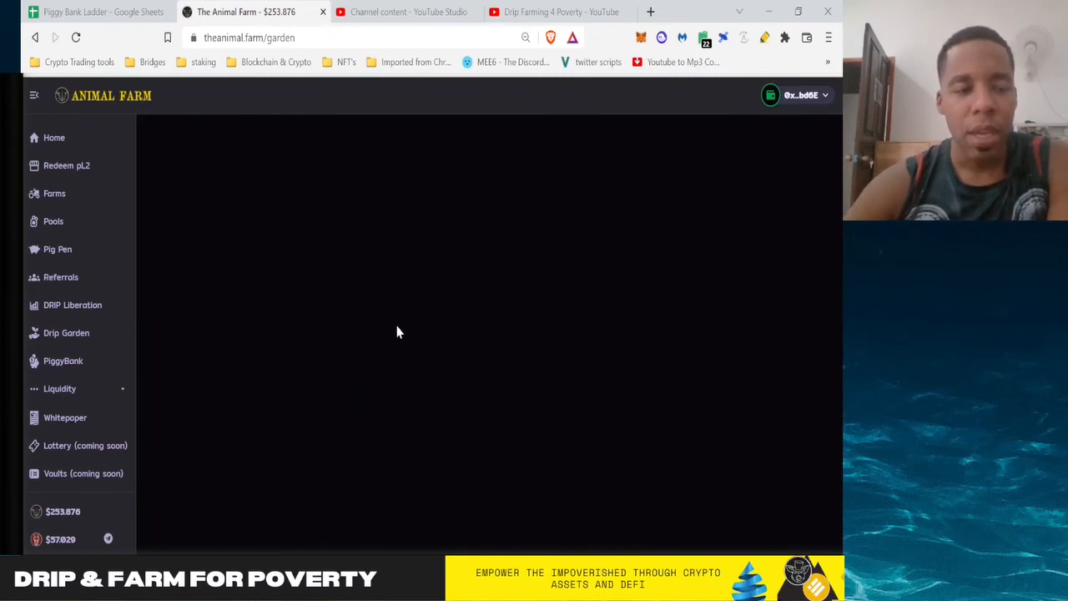
mouse_move(444, 290)
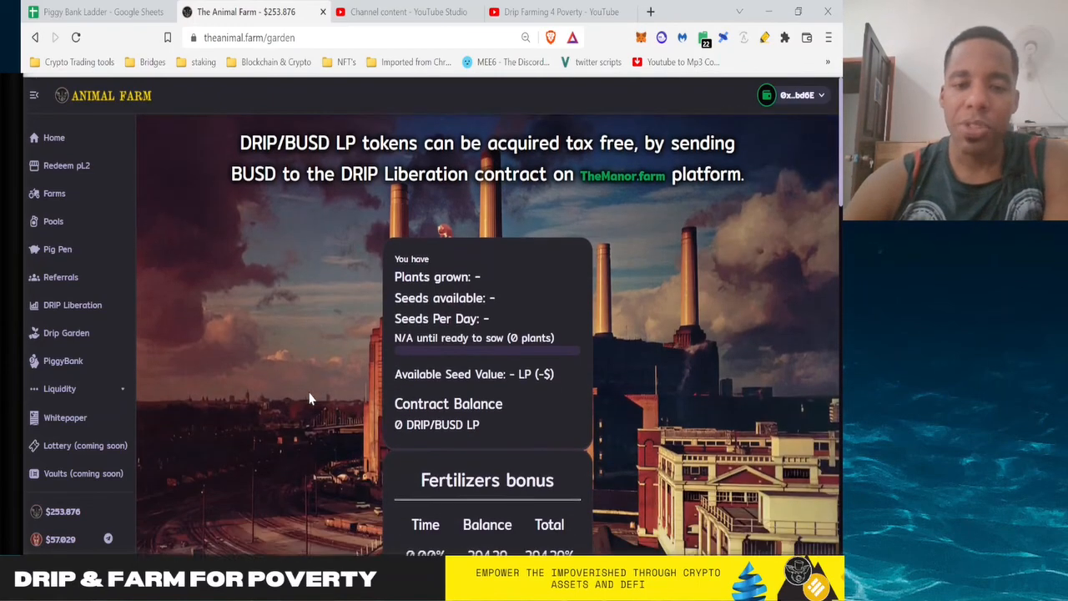
scroll(down, 3)
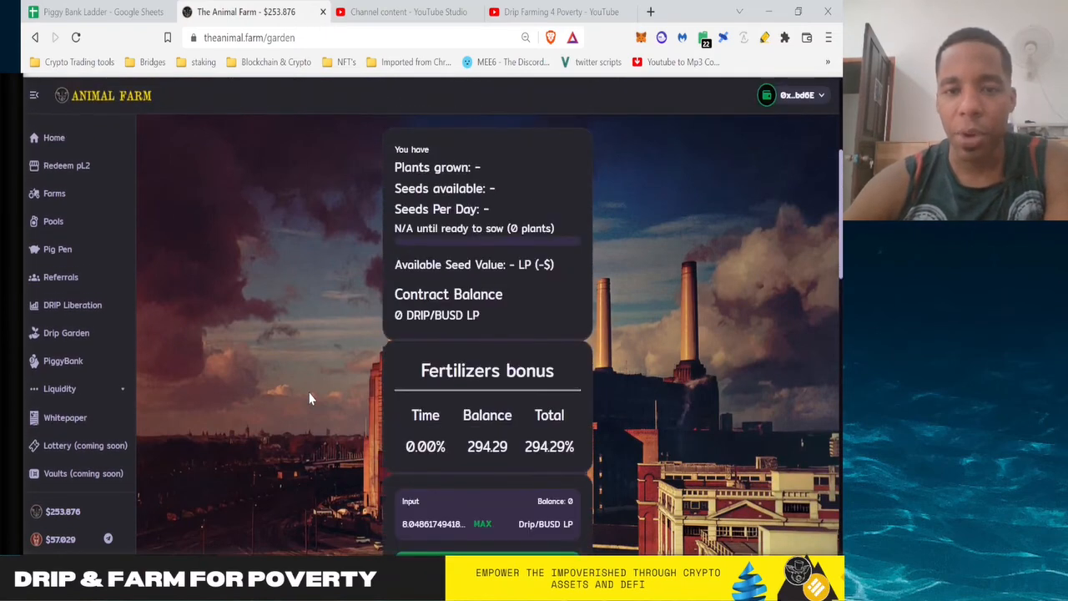
mouse_move(441, 346)
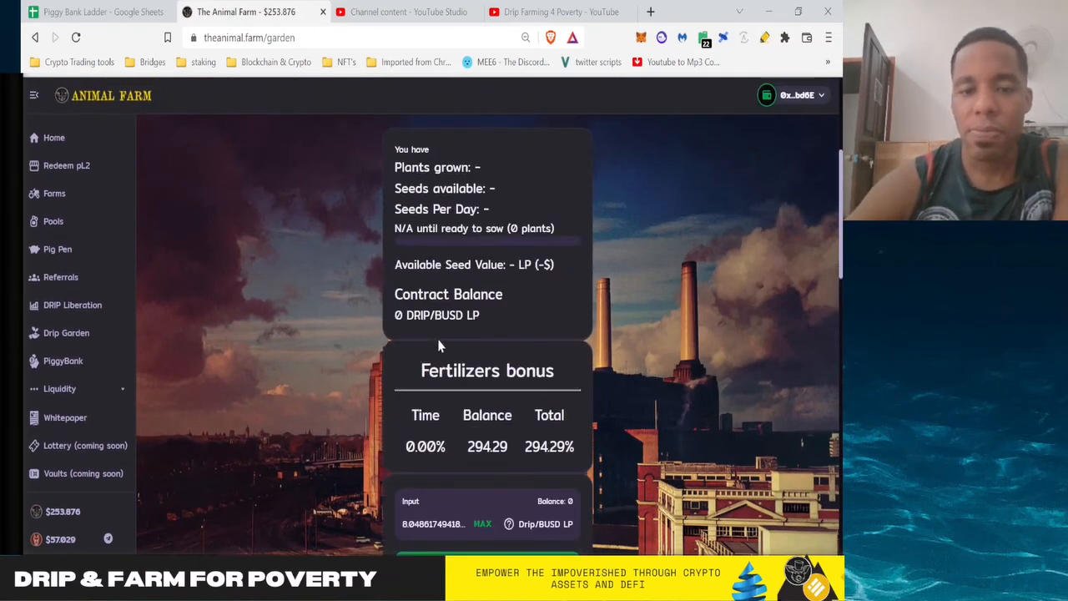
scroll(down, 3)
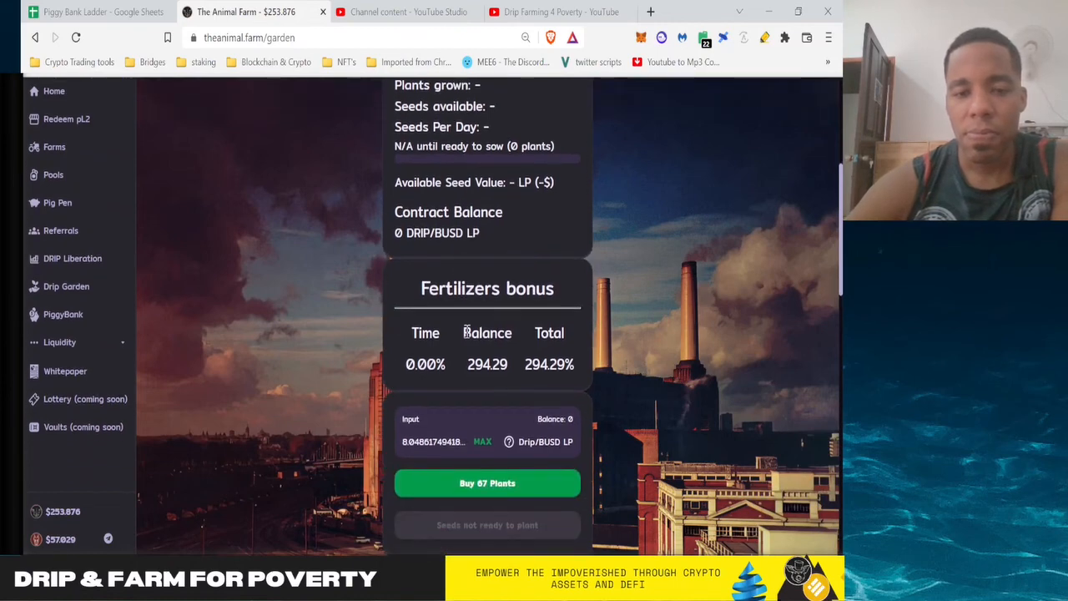
scroll(down, 3)
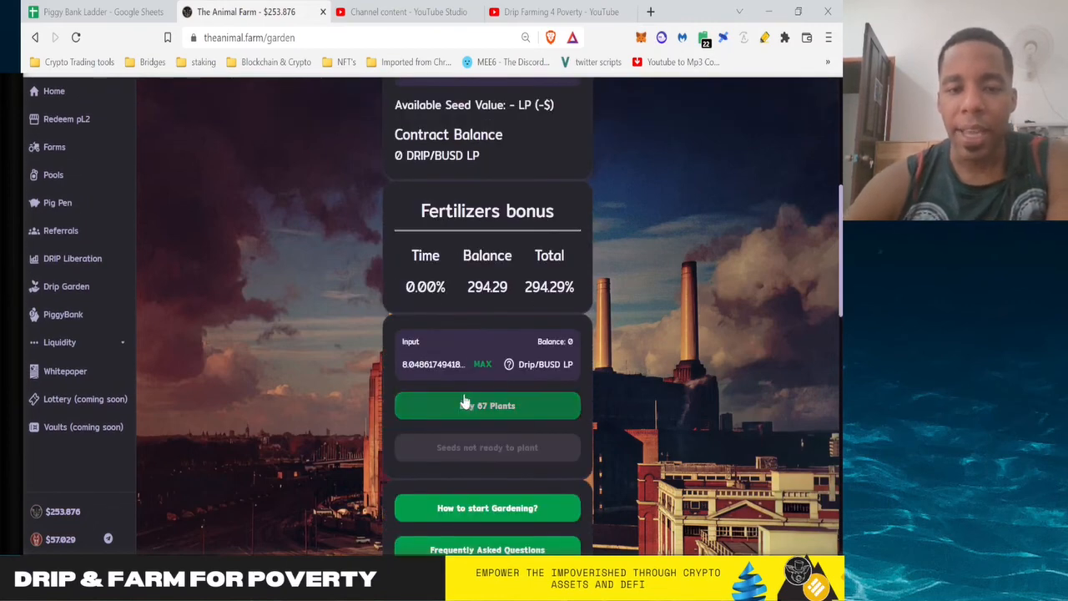
mouse_move(530, 369)
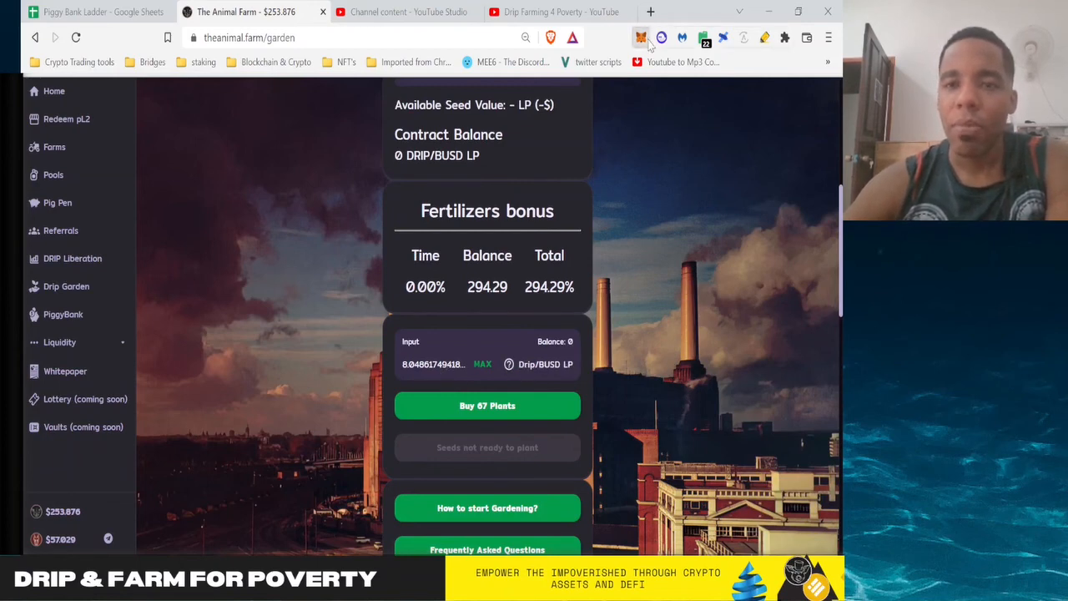
mouse_move(584, 160)
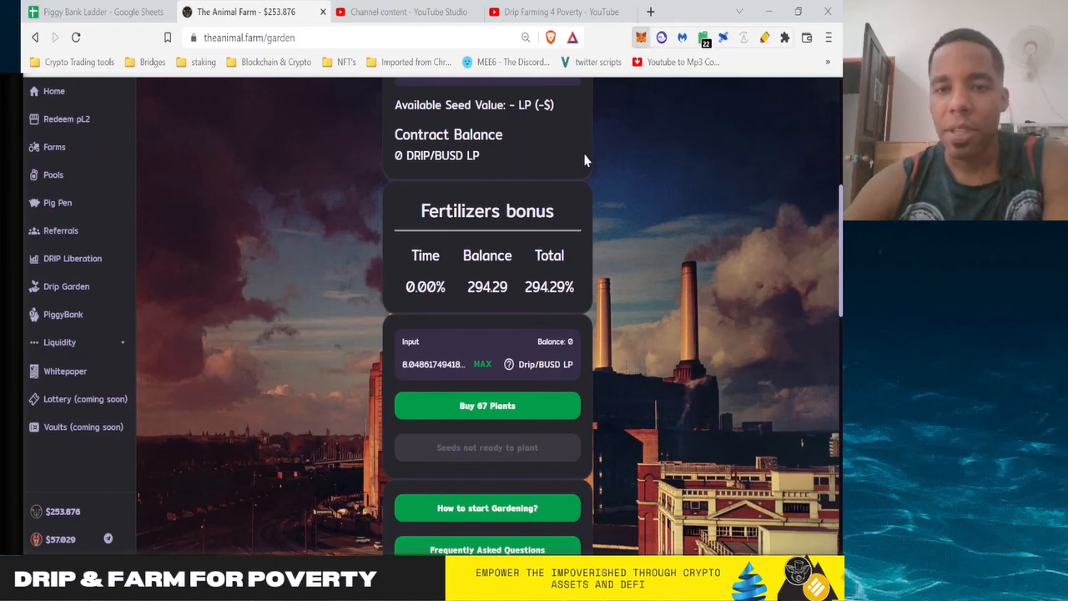
mouse_move(684, 314)
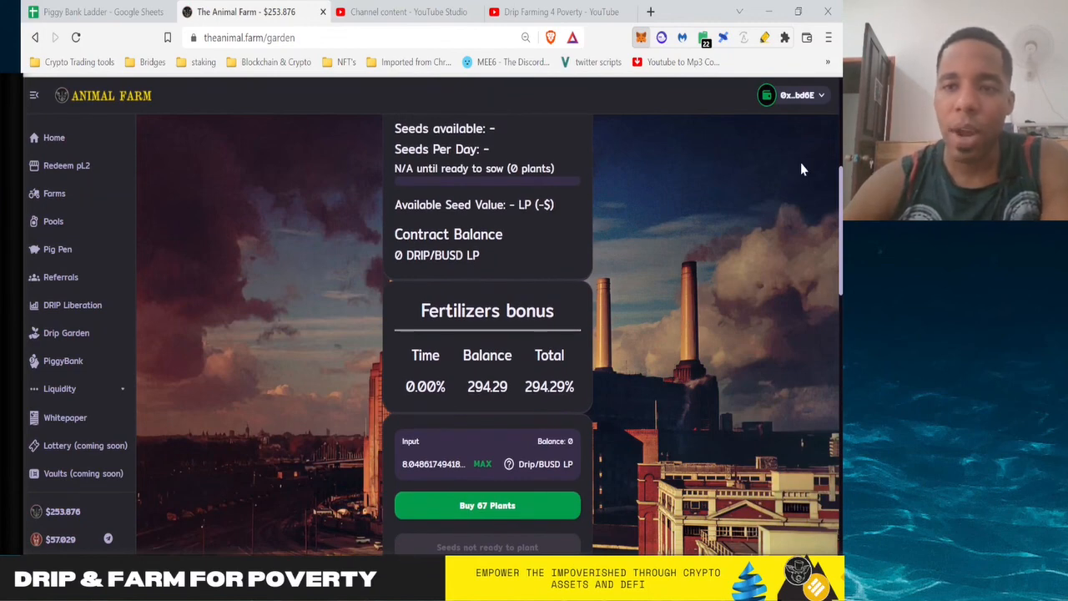
mouse_move(817, 123)
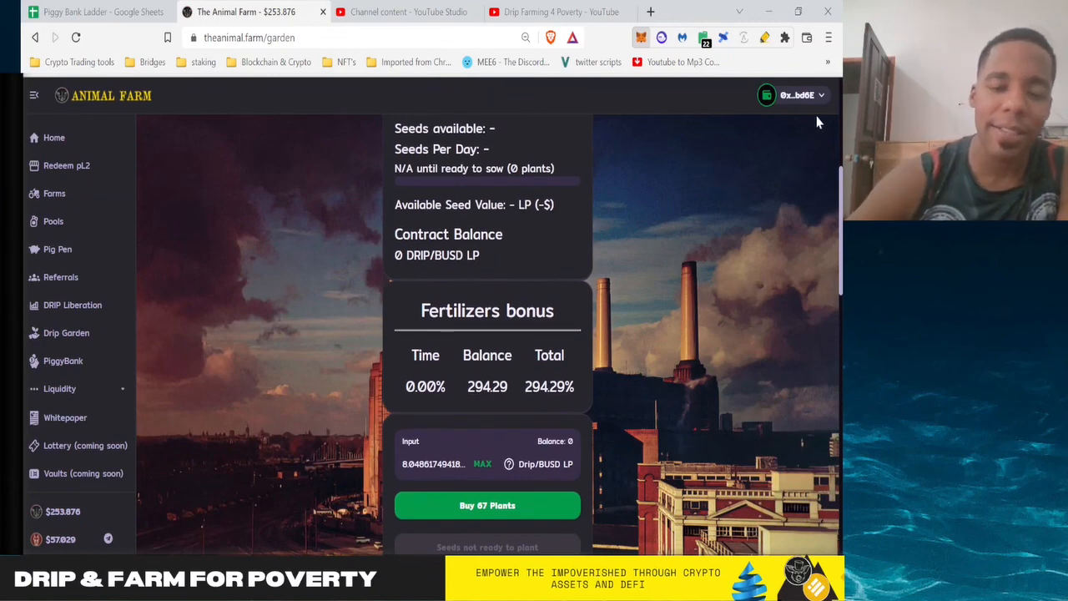
mouse_move(629, 222)
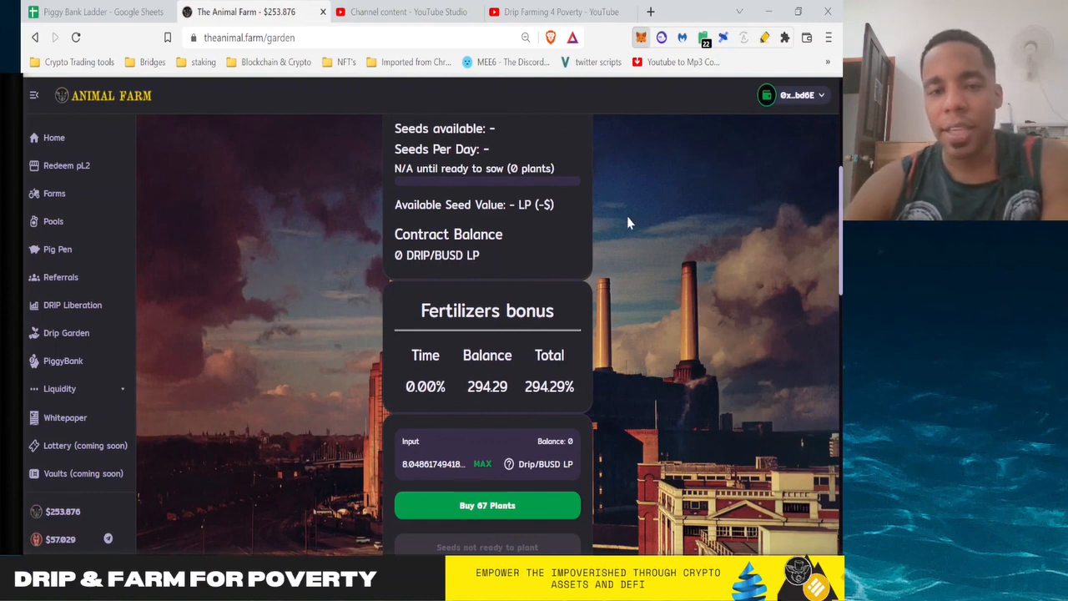
mouse_move(567, 323)
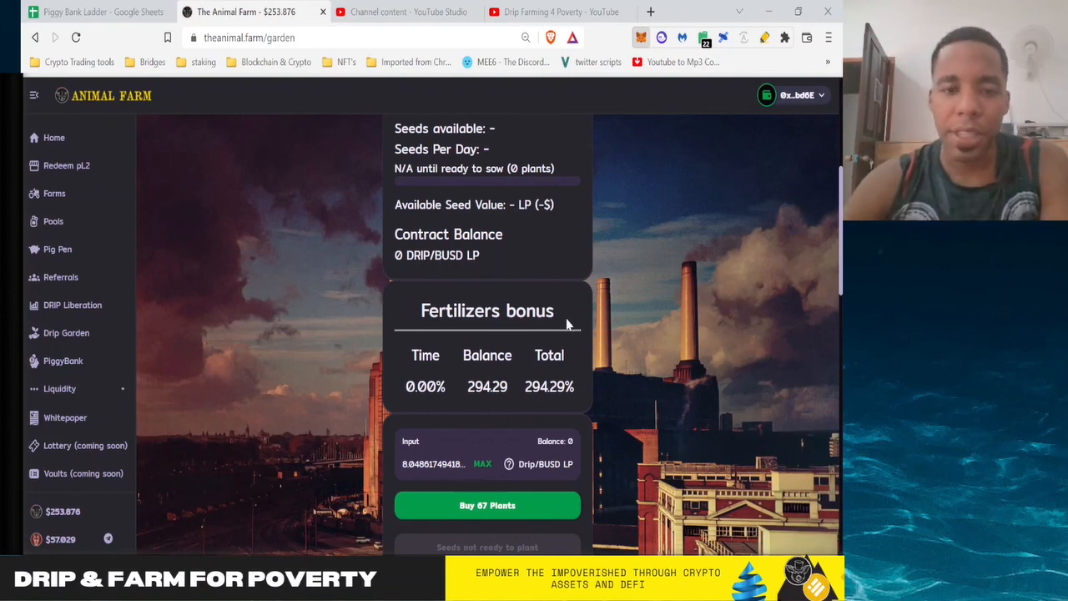
mouse_move(491, 402)
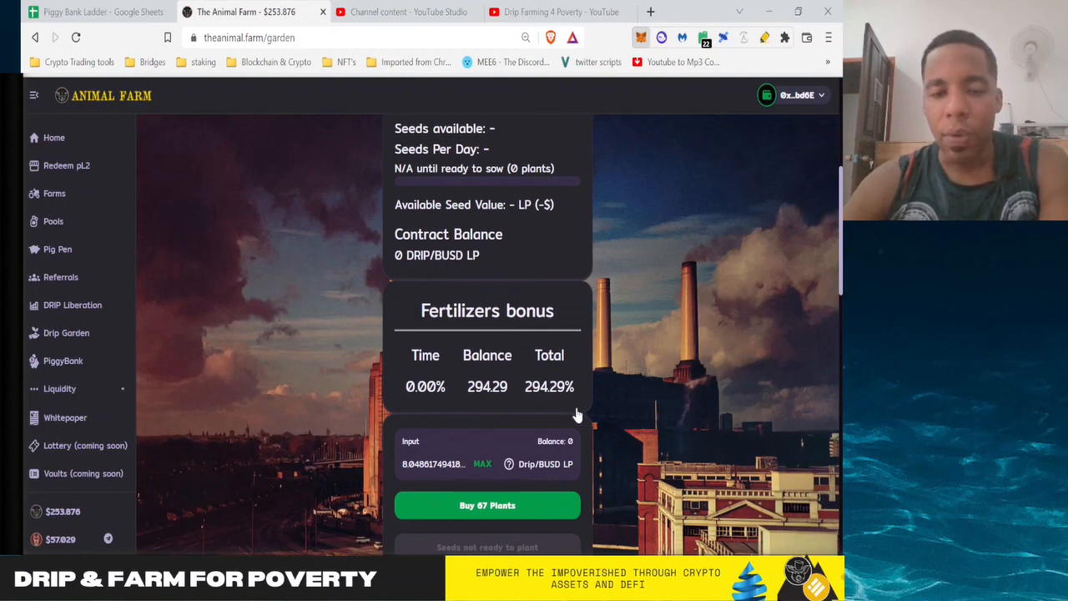
mouse_move(594, 397)
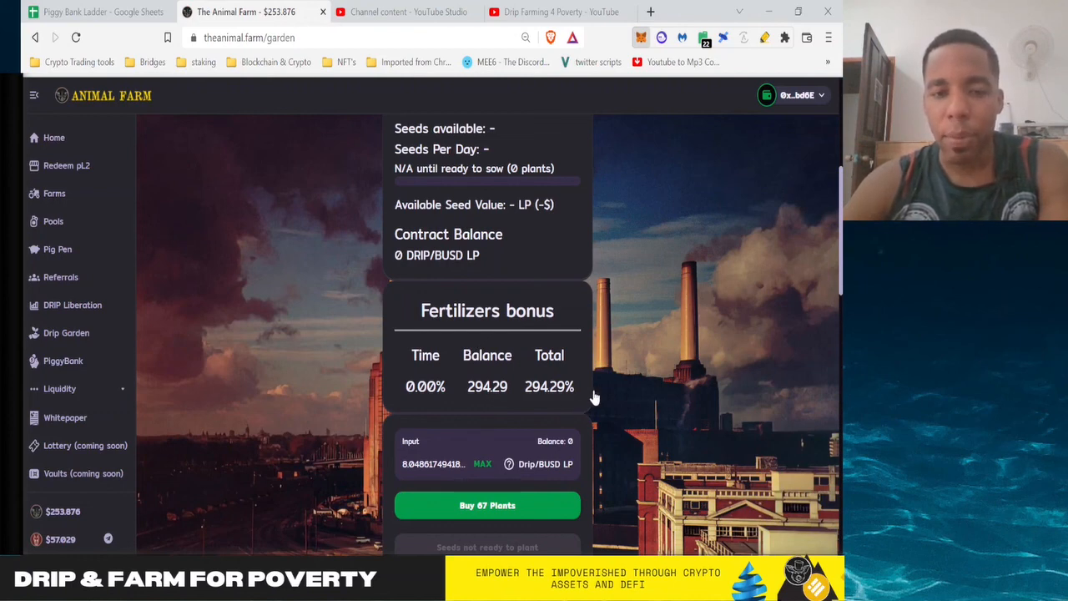
mouse_move(642, 305)
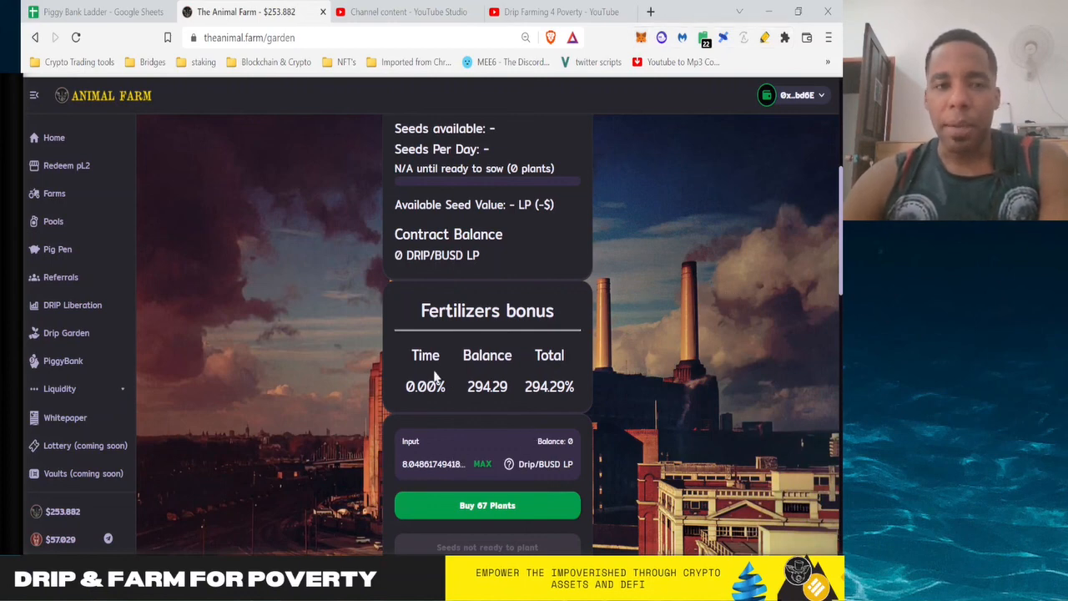
mouse_move(640, 40)
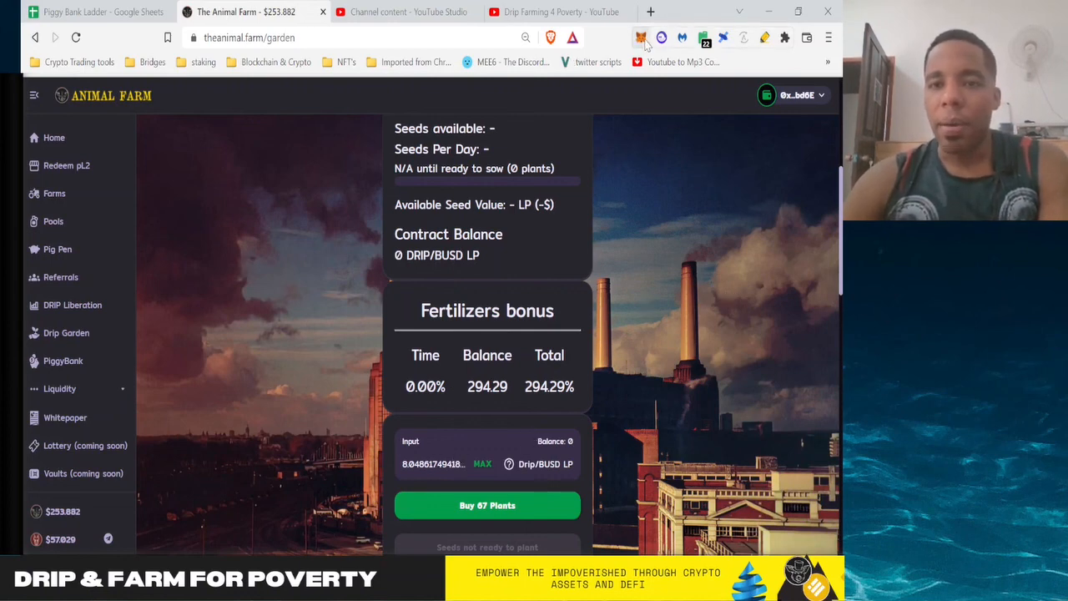